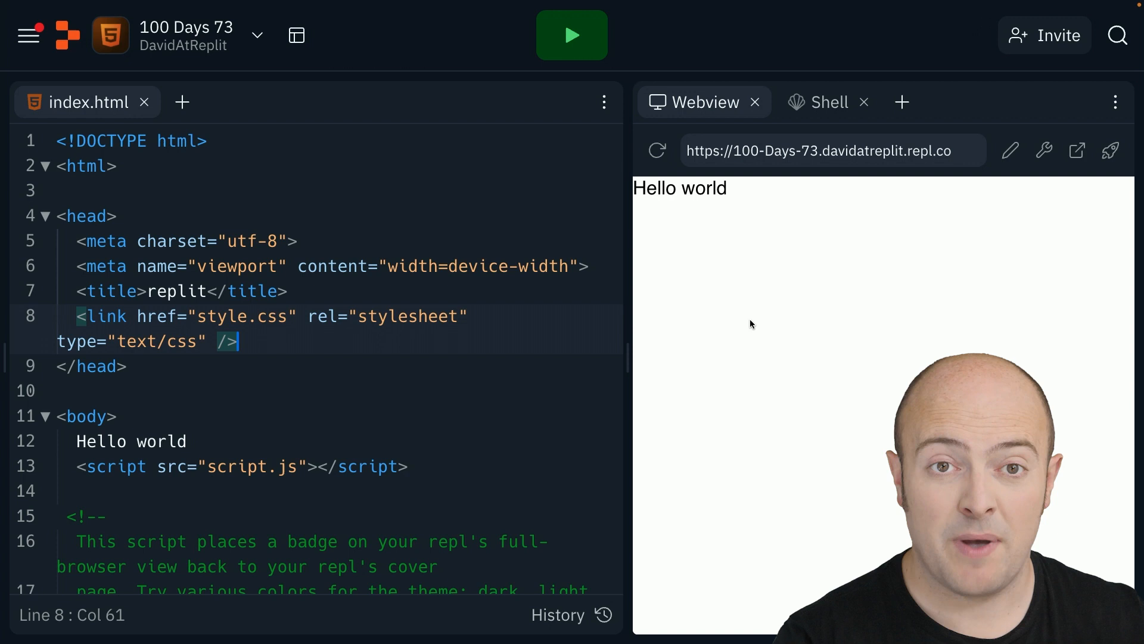
Change the body text on line 12 to 'Hello, how's your Mum?' and reload the preview.
left_click(655, 150)
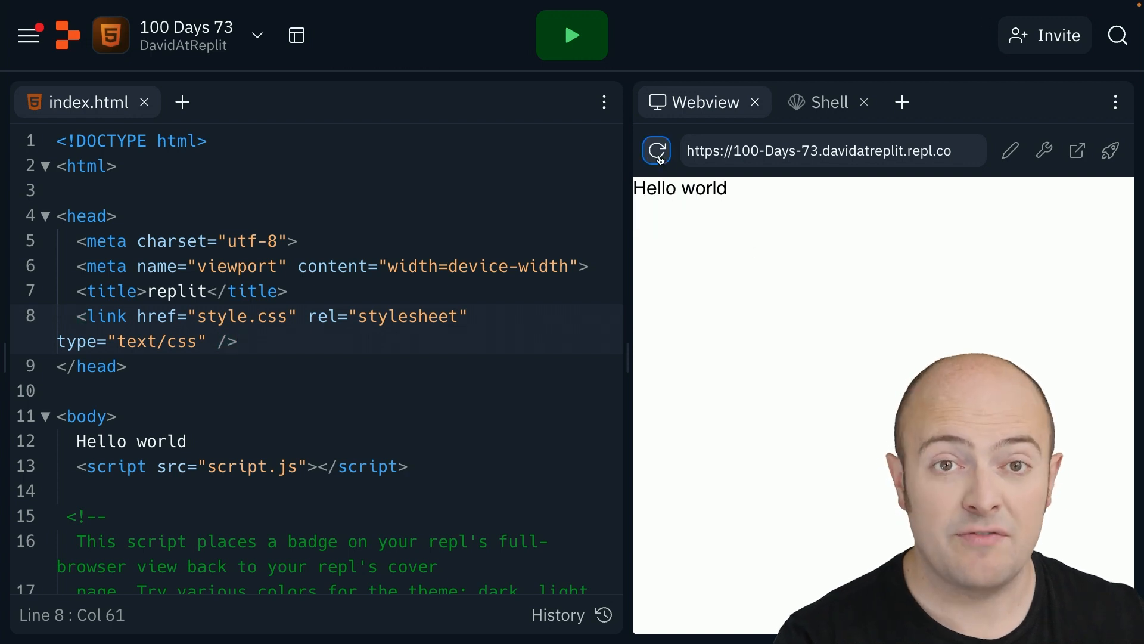
mouse_move(555, 324)
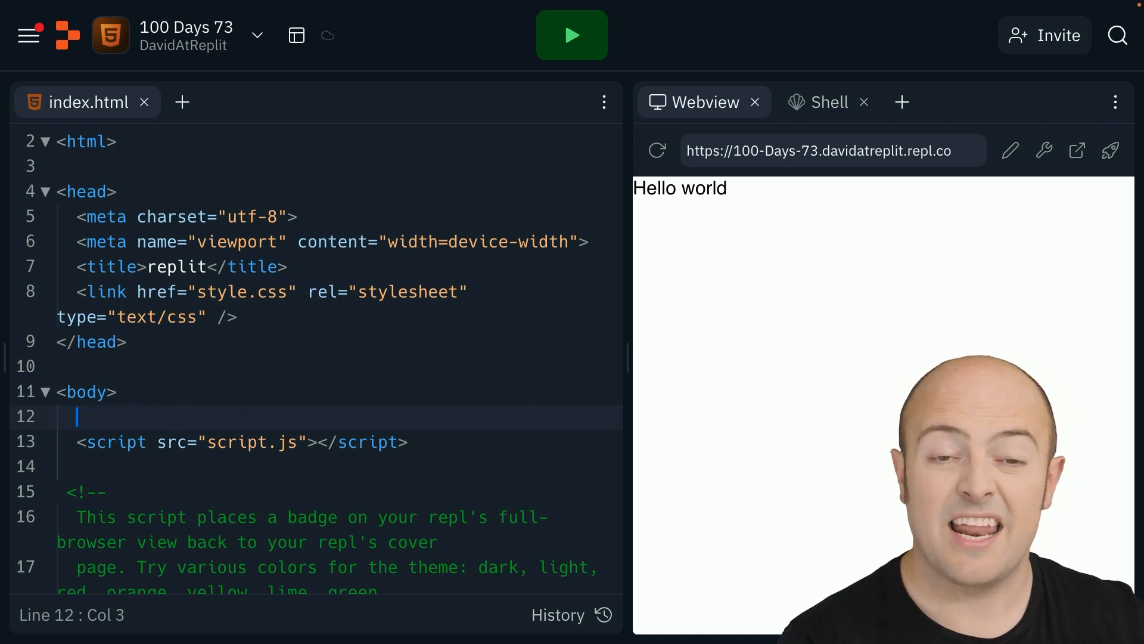
type("H")
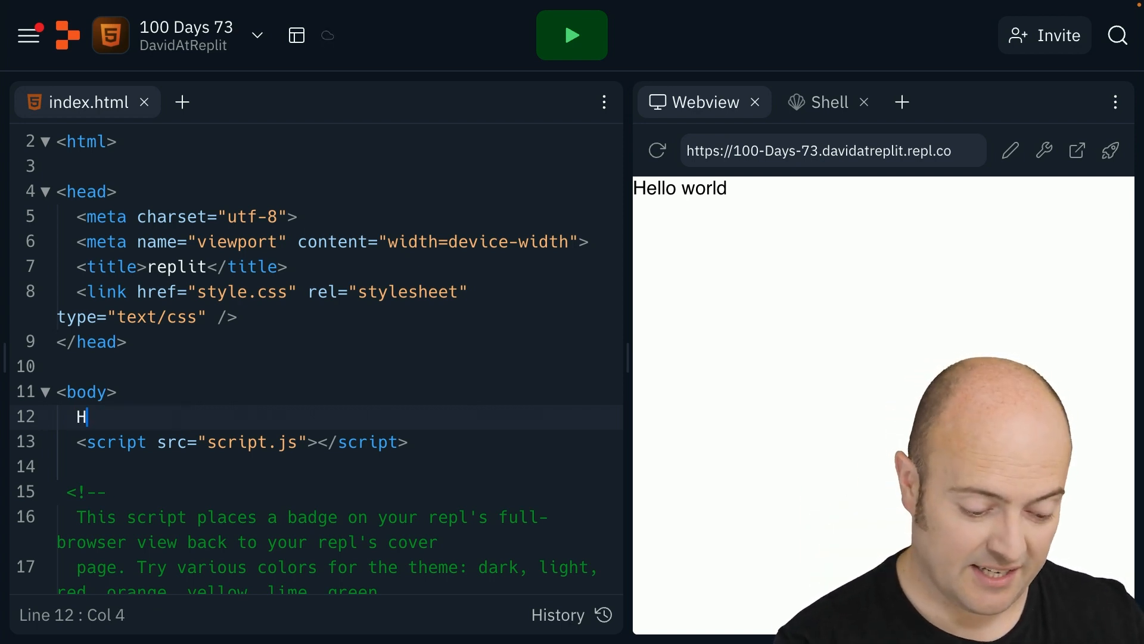
type("ello, how's your Mum?")
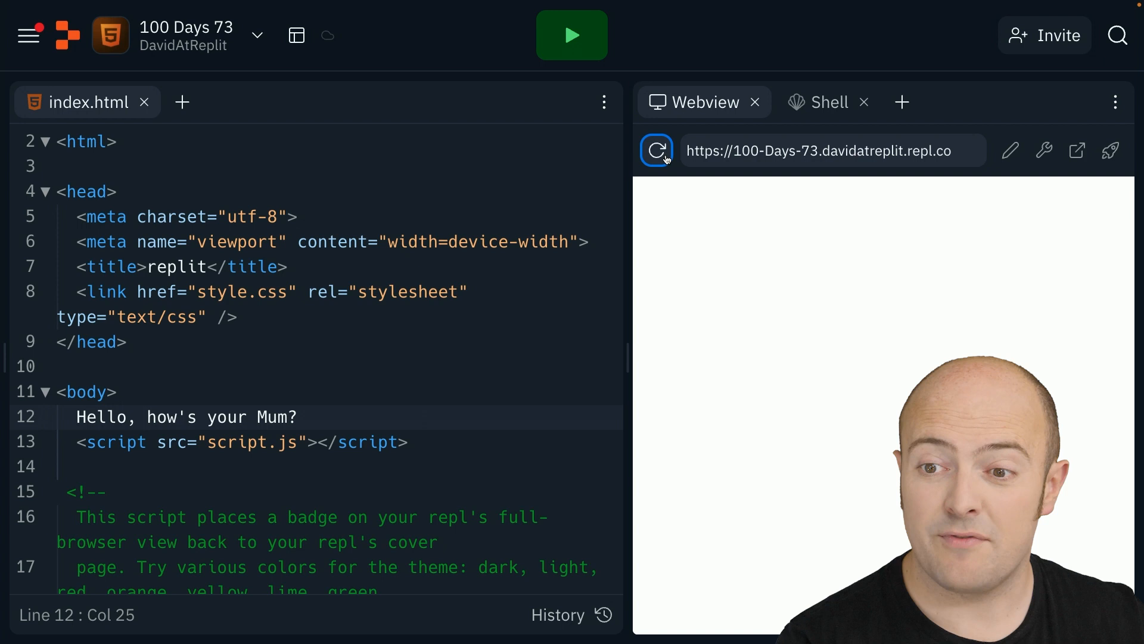
left_click(656, 151)
type("<html")
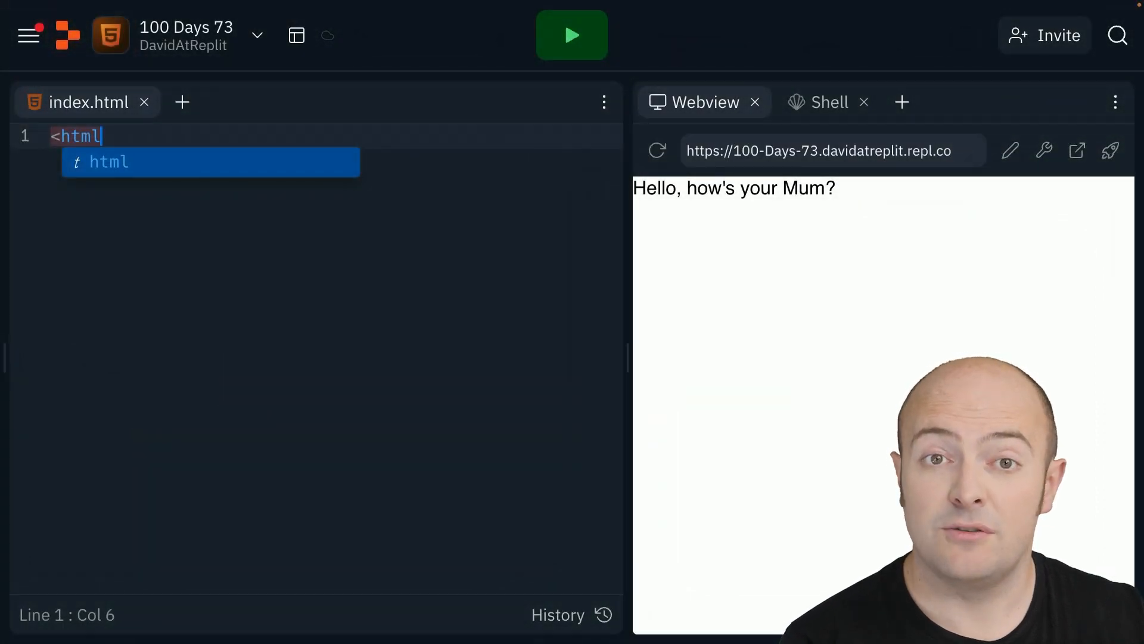
Complete the bare <html> element and open several blank lines between its tags.
type("></html>")
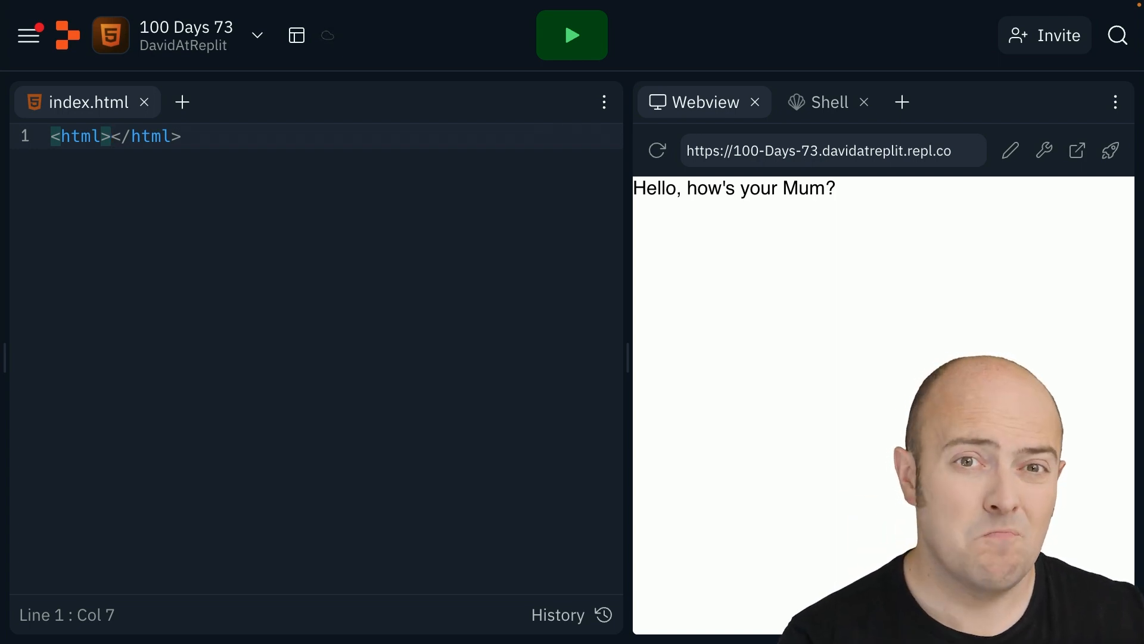
key("Enter")
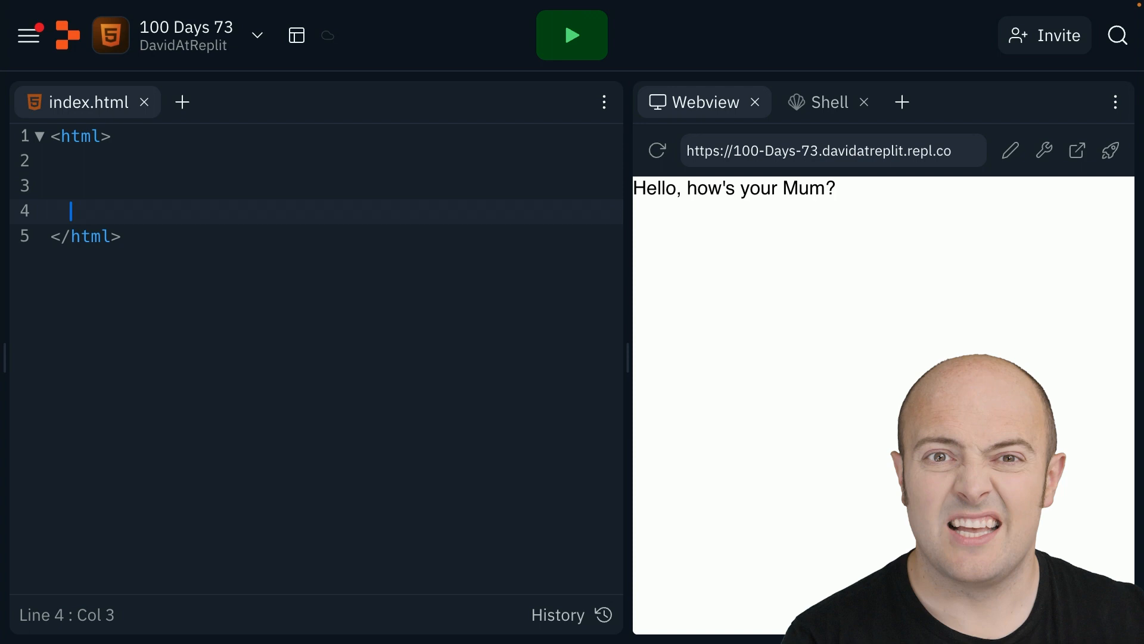
key("Enter")
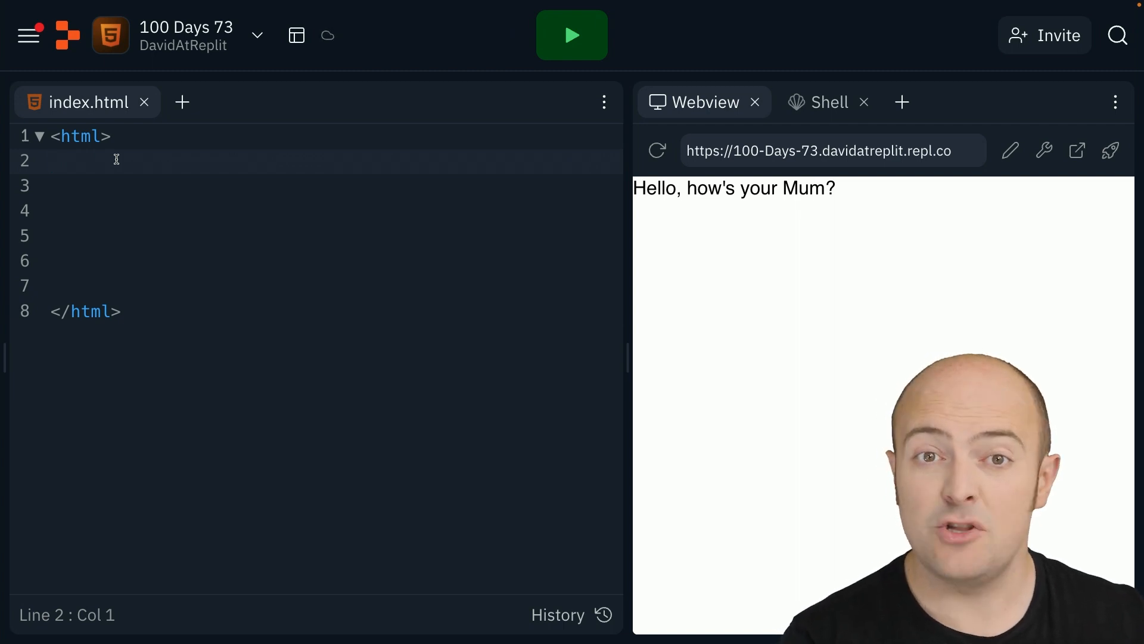
Add a head with the title 'Dave's world of Baldies' and reload the preview, now blank.
left_click(87, 160)
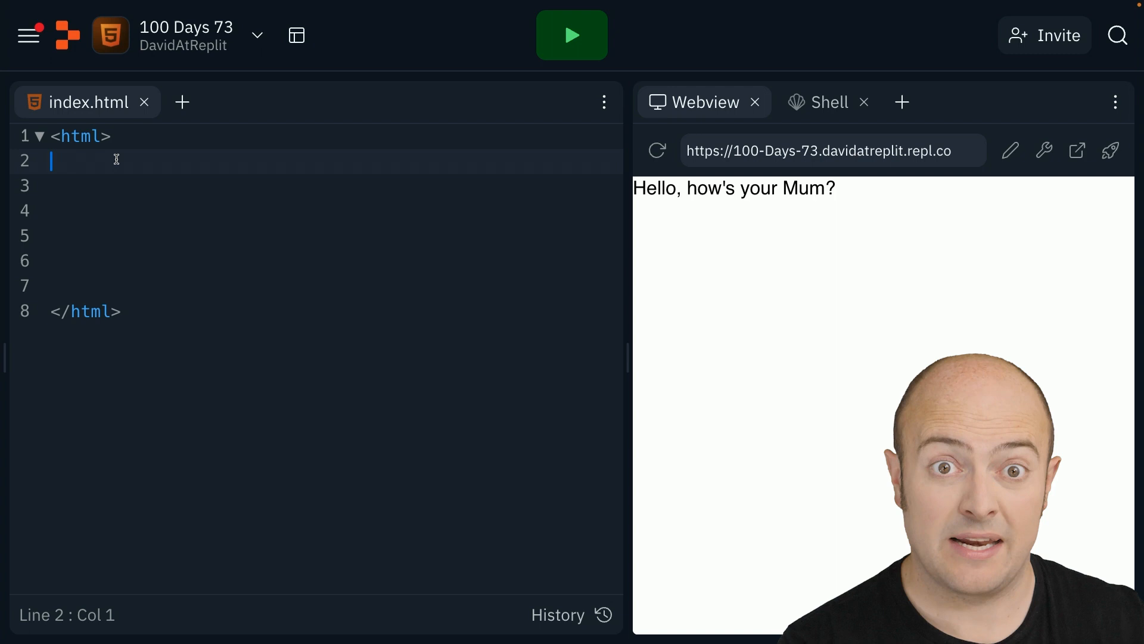
type("<title></title>")
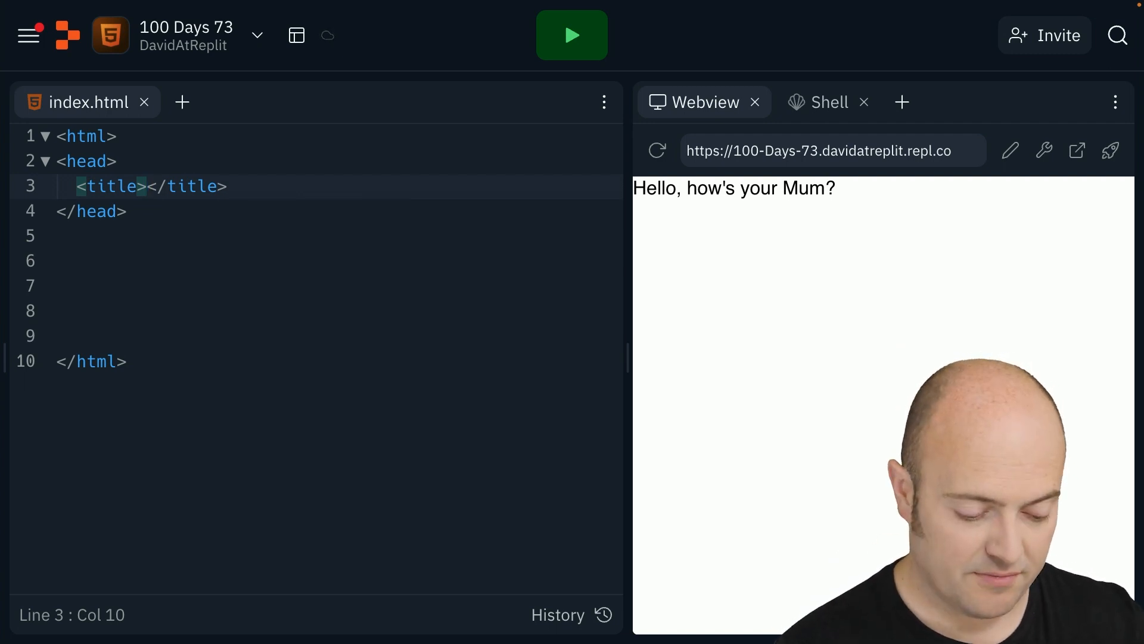
type("Dave's world of Baldies")
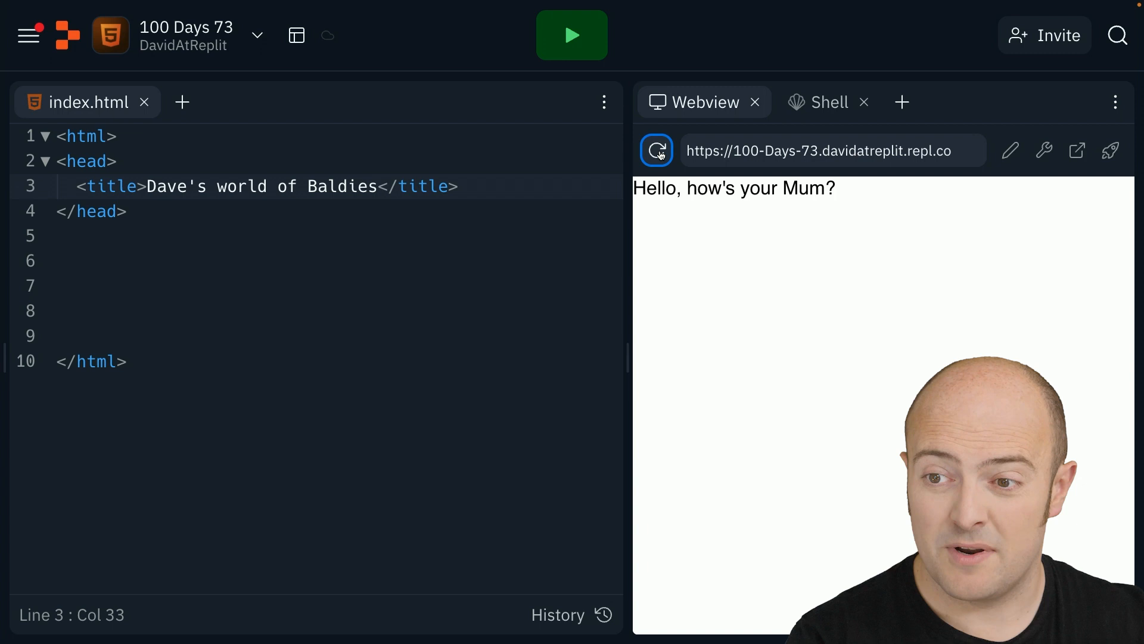
left_click(655, 151)
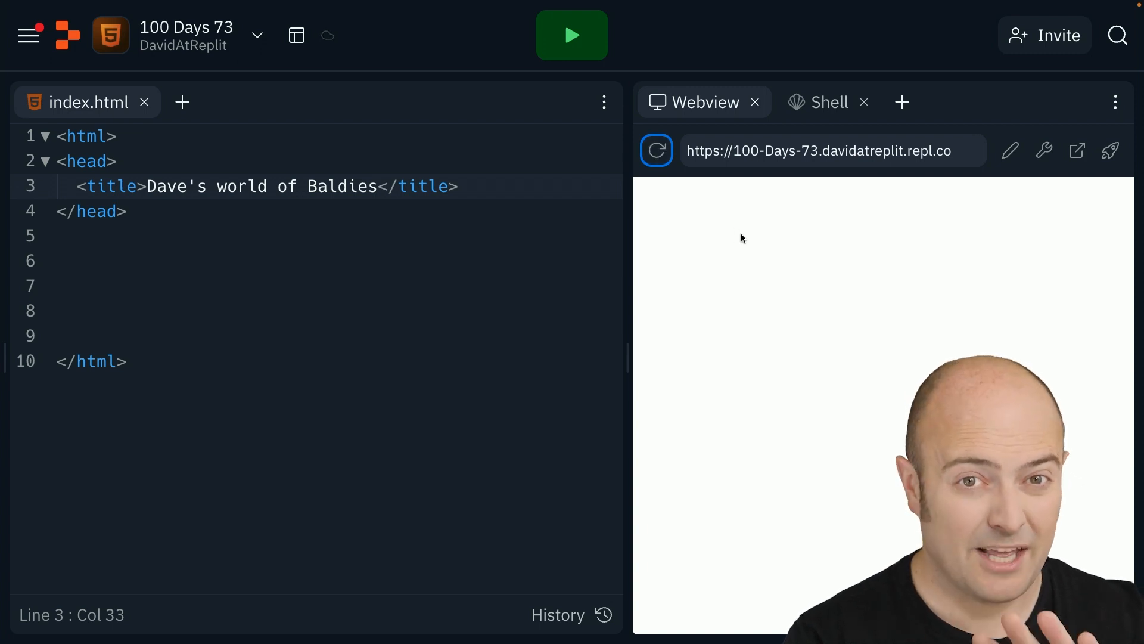
mouse_move(779, 320)
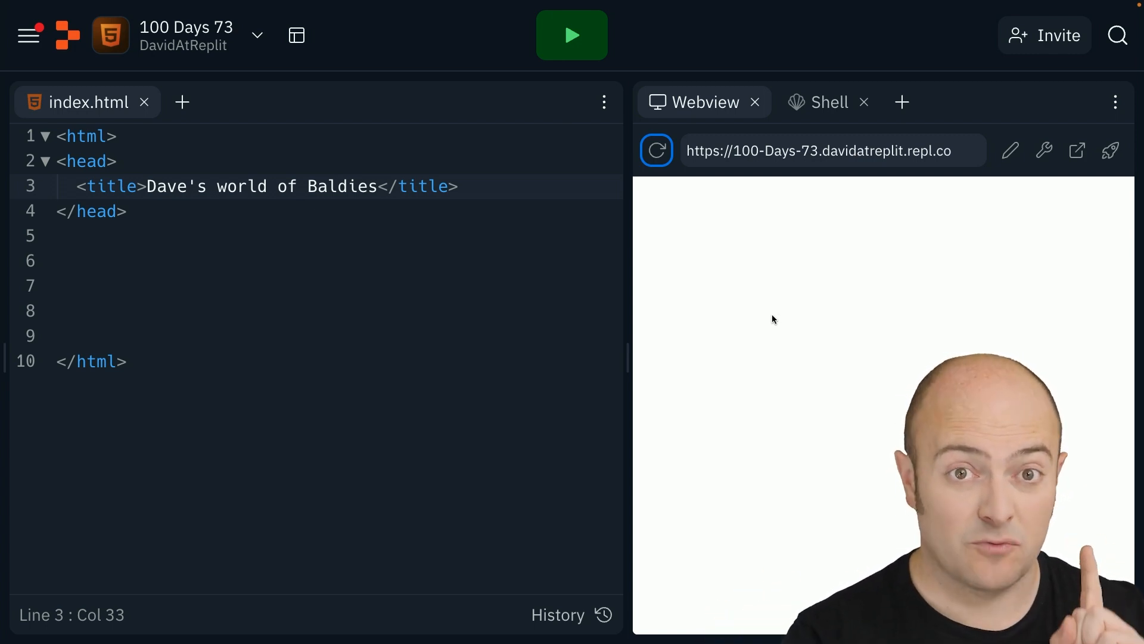
View the page in its own Chrome tab titled 'Dave's world of Baldies', then return to the editor.
left_click(832, 150)
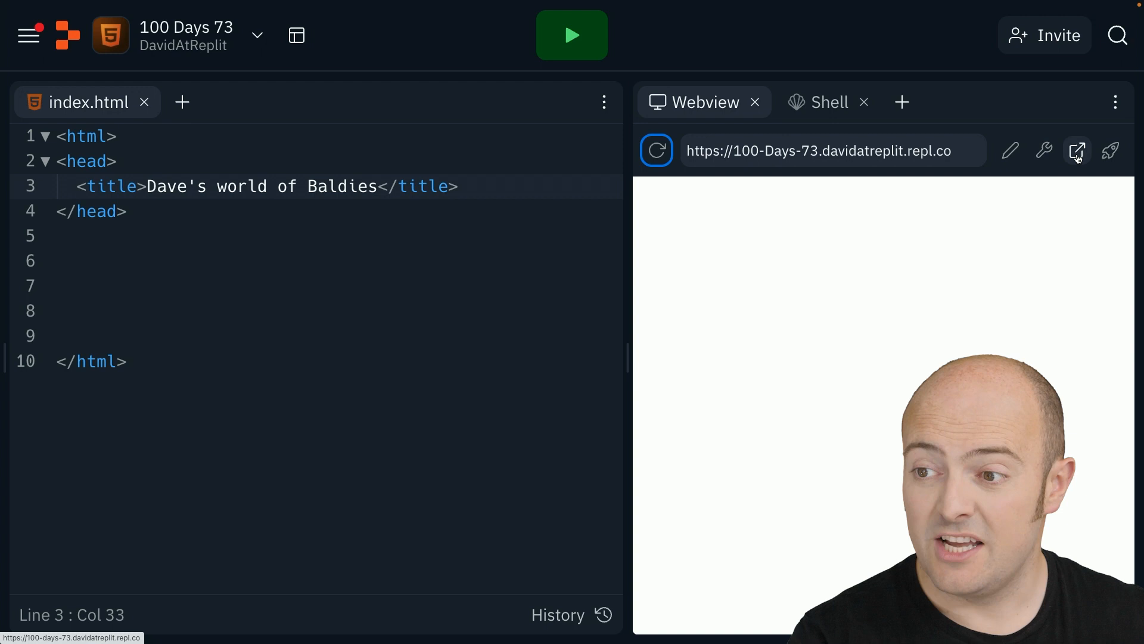
left_click(1078, 152)
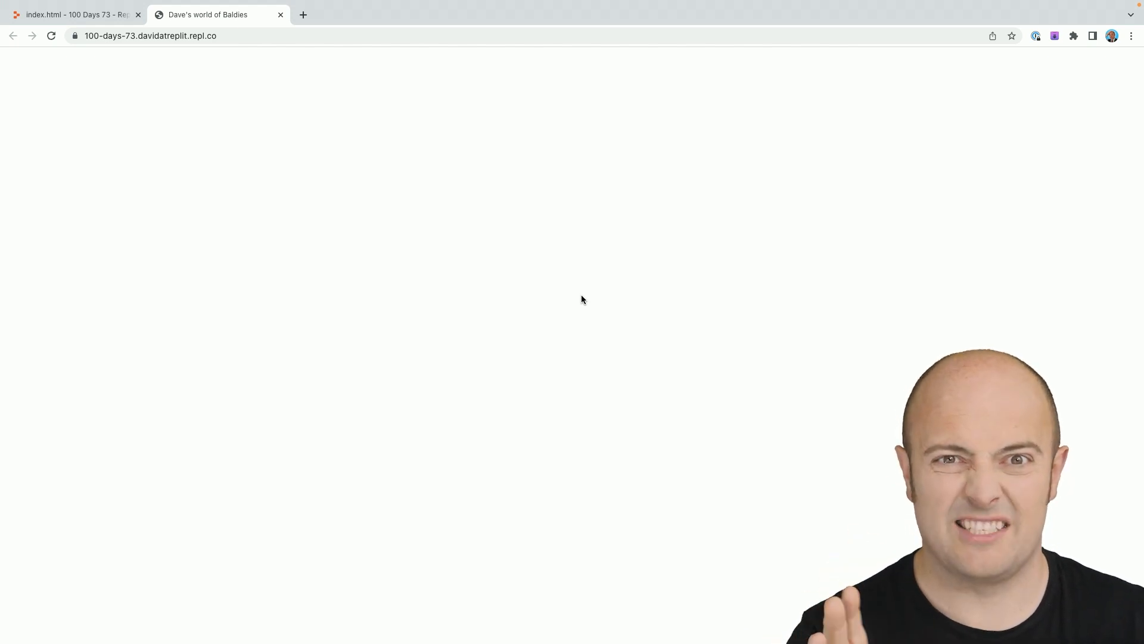
left_click(79, 14)
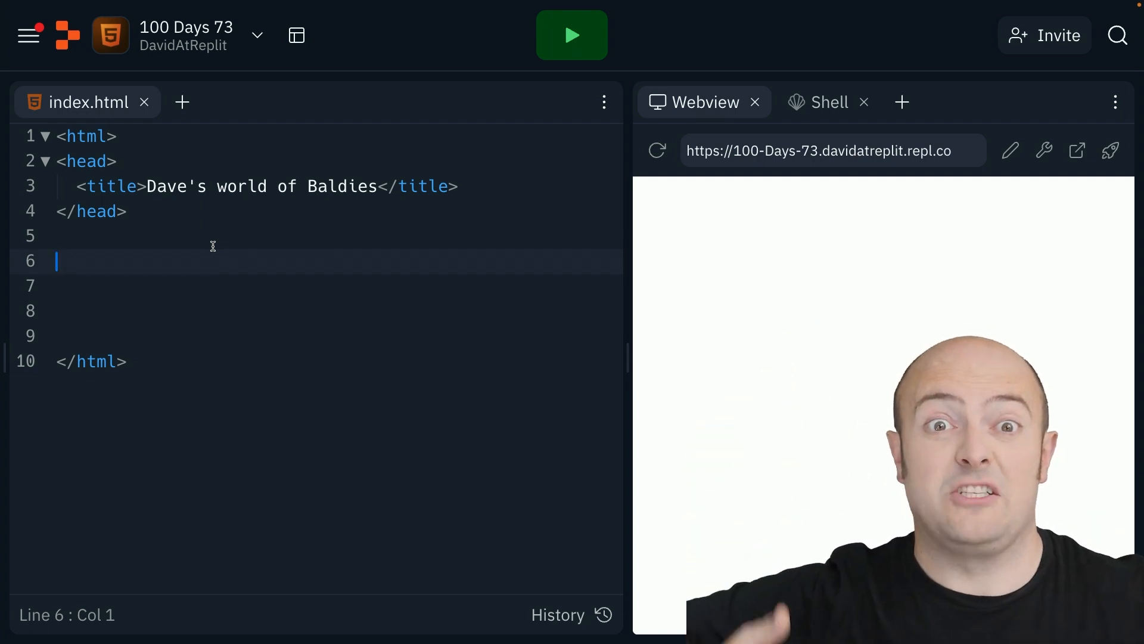
Add an empty <body> element after the head, spread over several blank lines.
type("<body></body>")
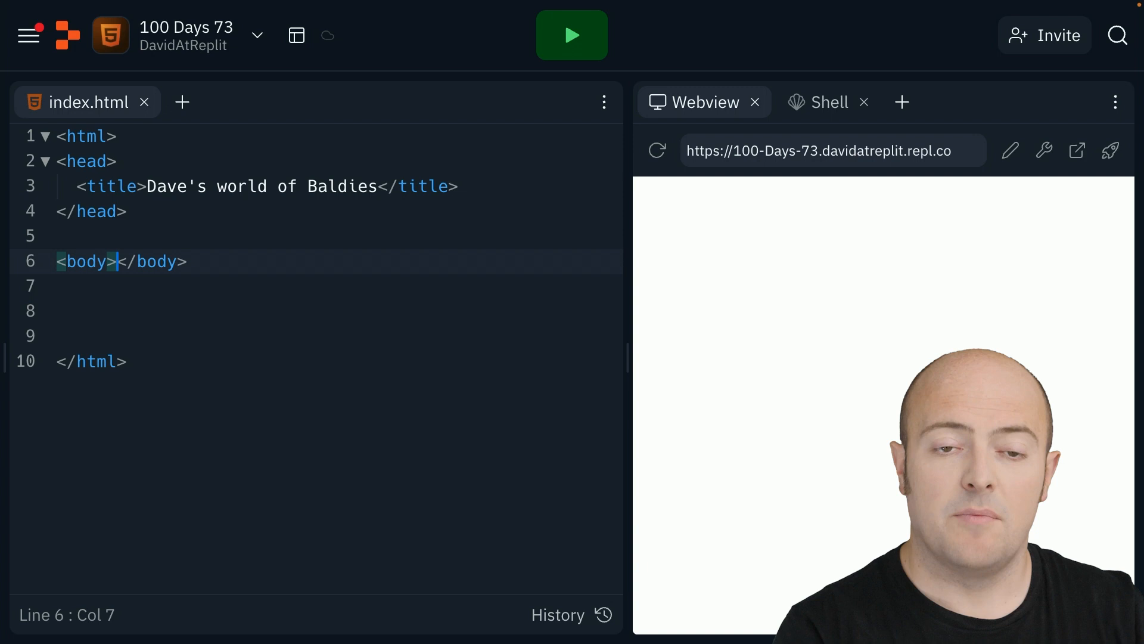
key("Enter")
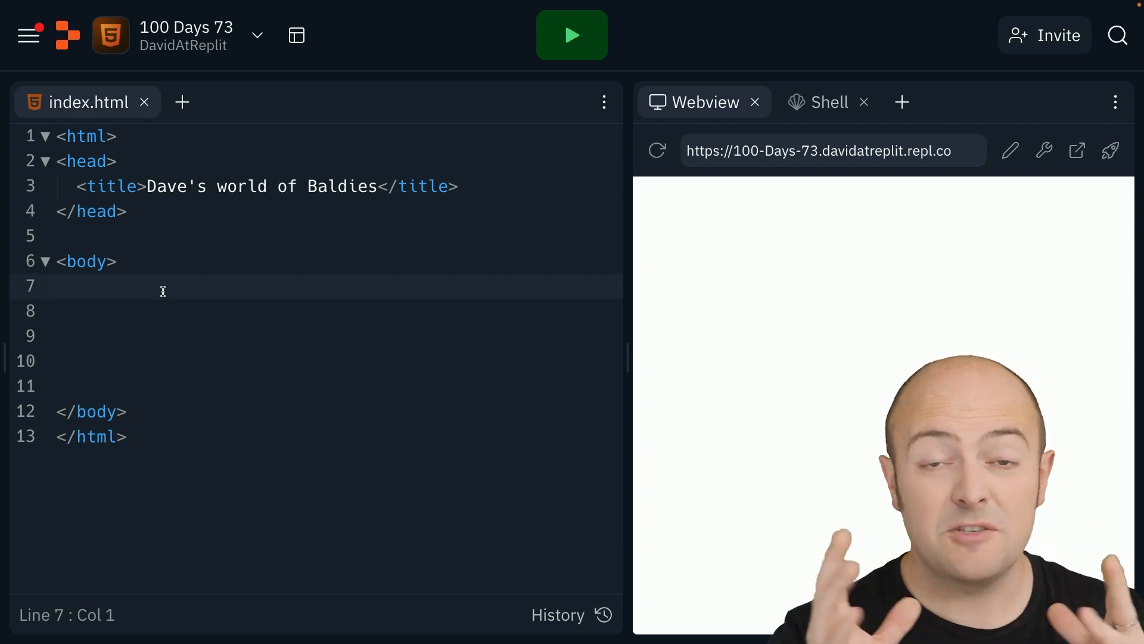
left_click(57, 286)
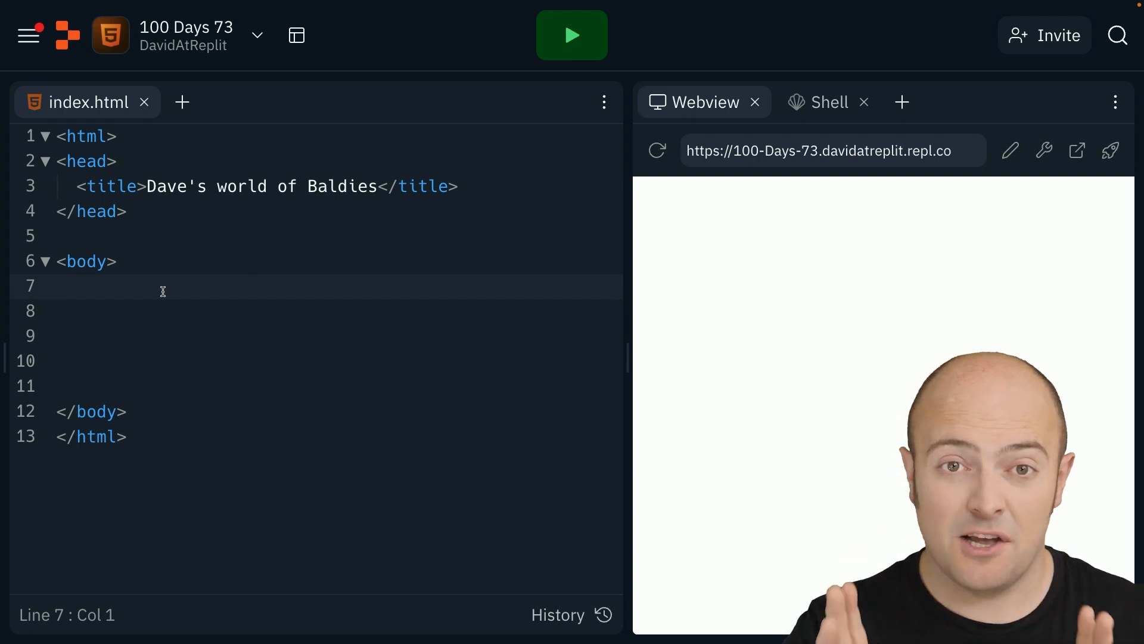
left_click(57, 285)
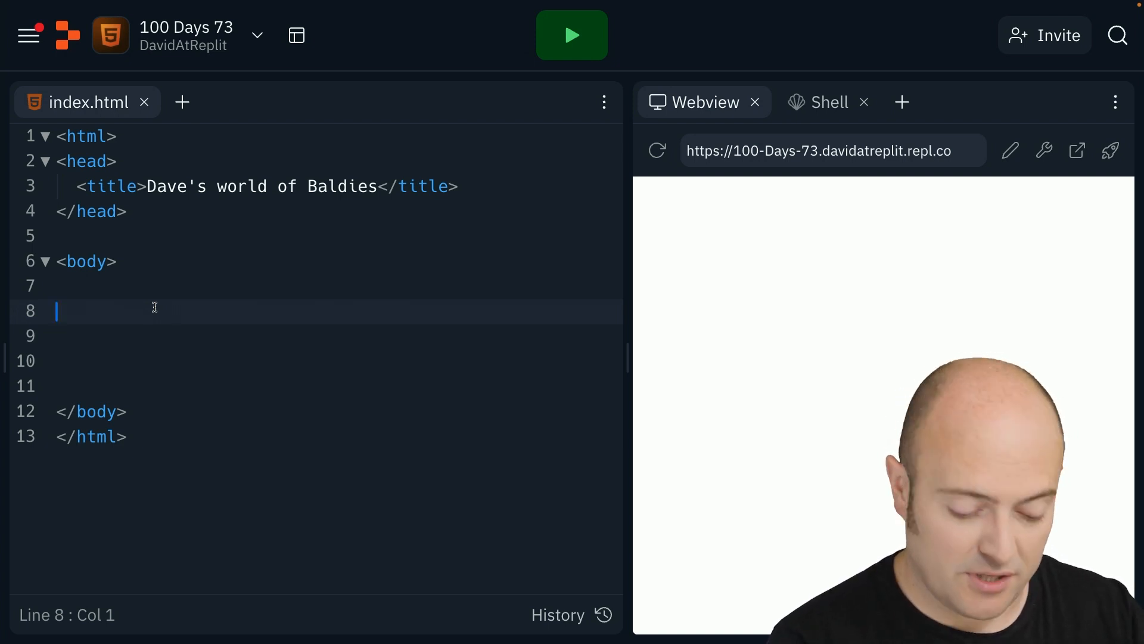
Put the text 'Broken Code' inside the body and reload the preview to show it.
type("Broken Code")
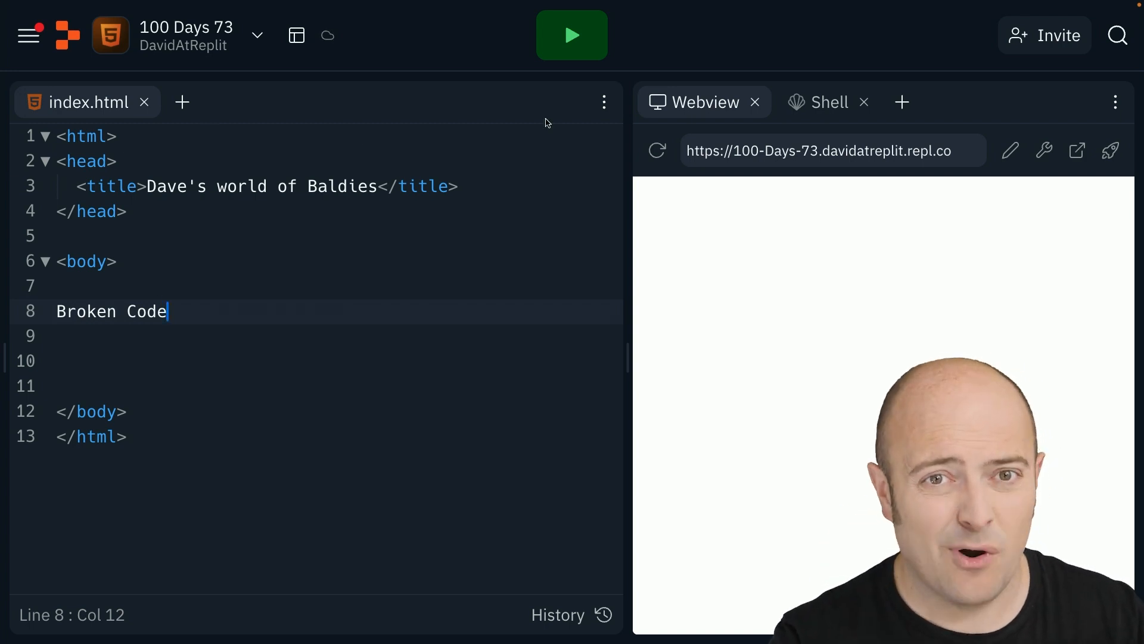
left_click(656, 150)
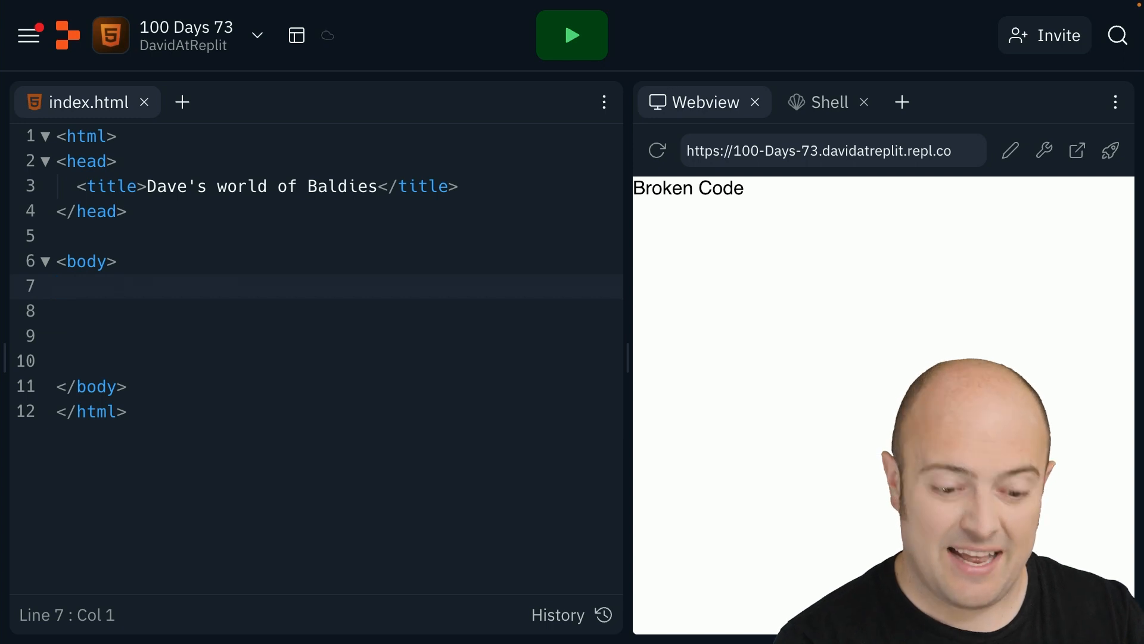
Add an h1 heading 'Dave's World of Baldies' in the body and reload the preview.
type("<h")
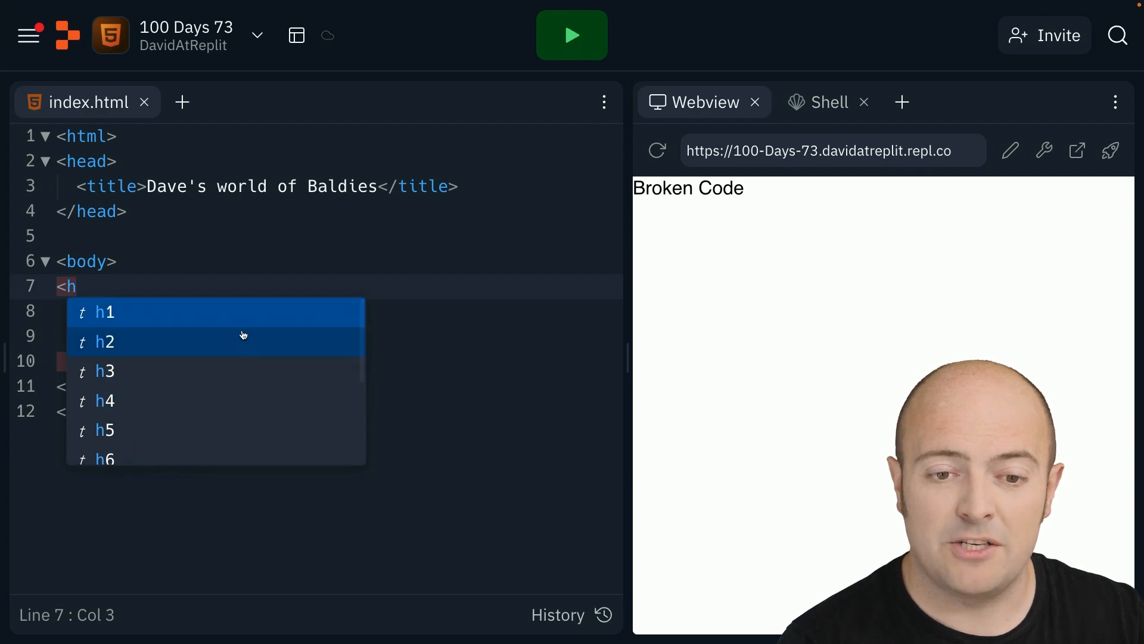
mouse_move(229, 363)
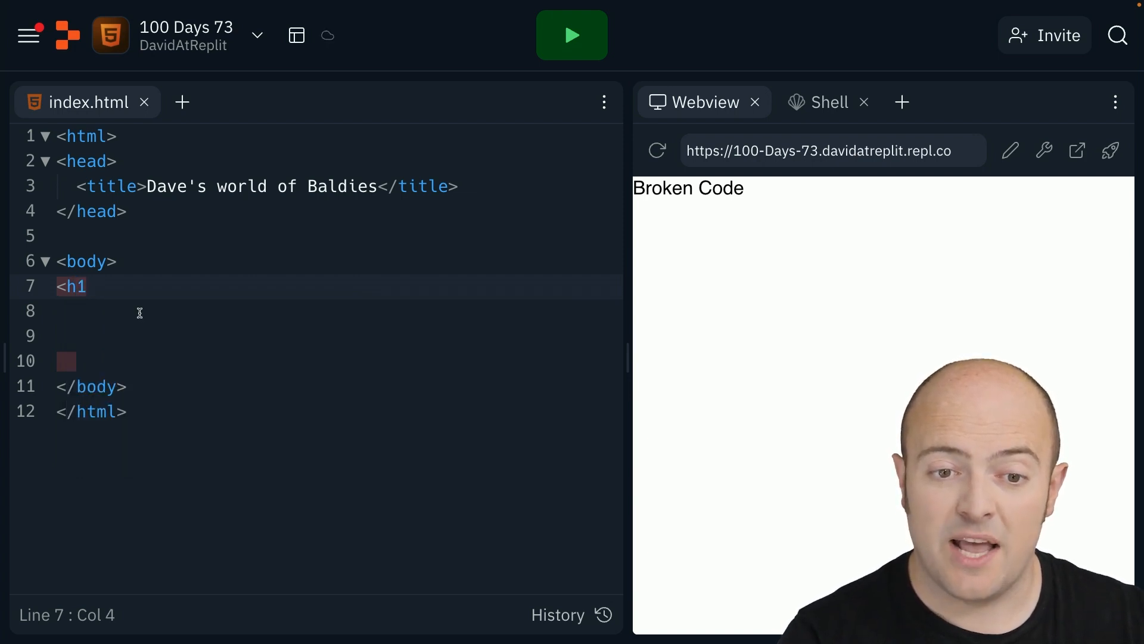
type("></h1>")
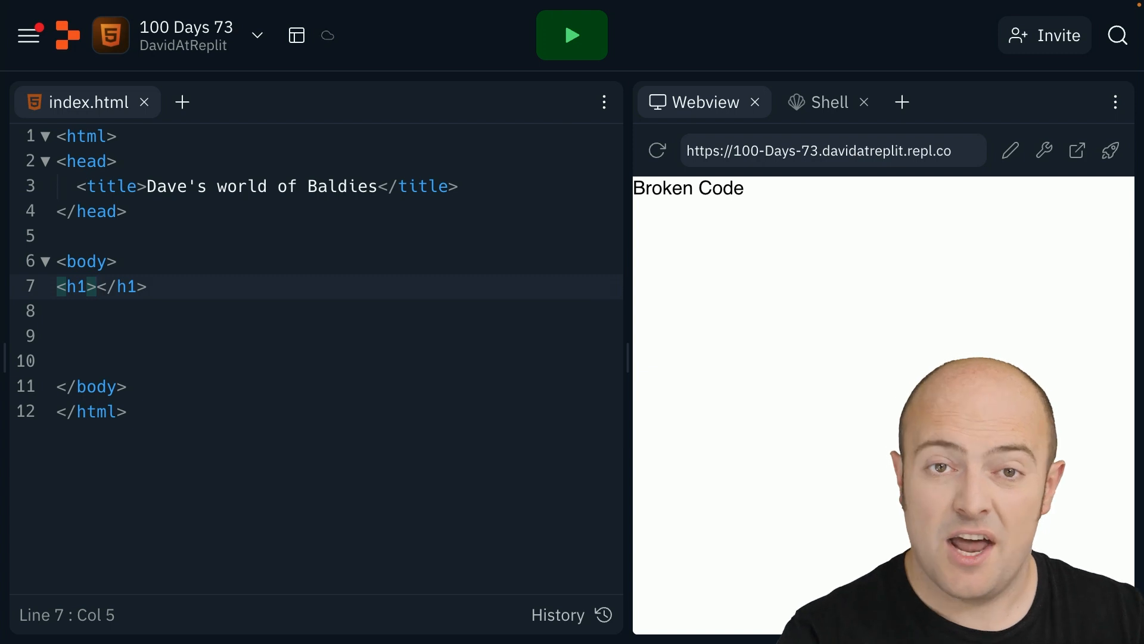
type("Dave's World of Baldies")
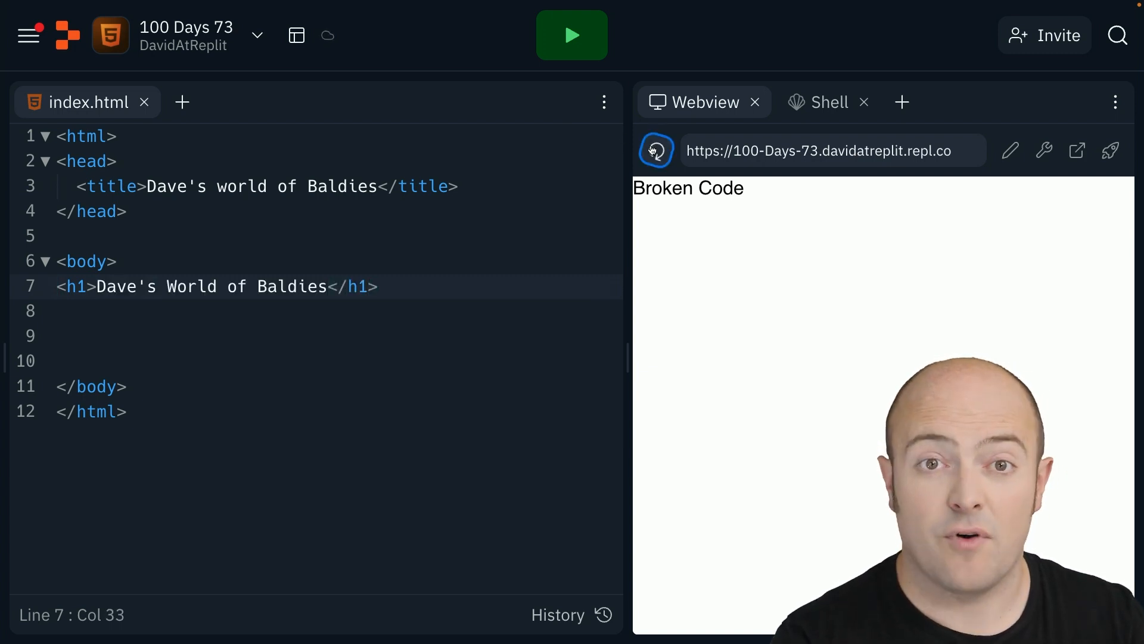
left_click(655, 150)
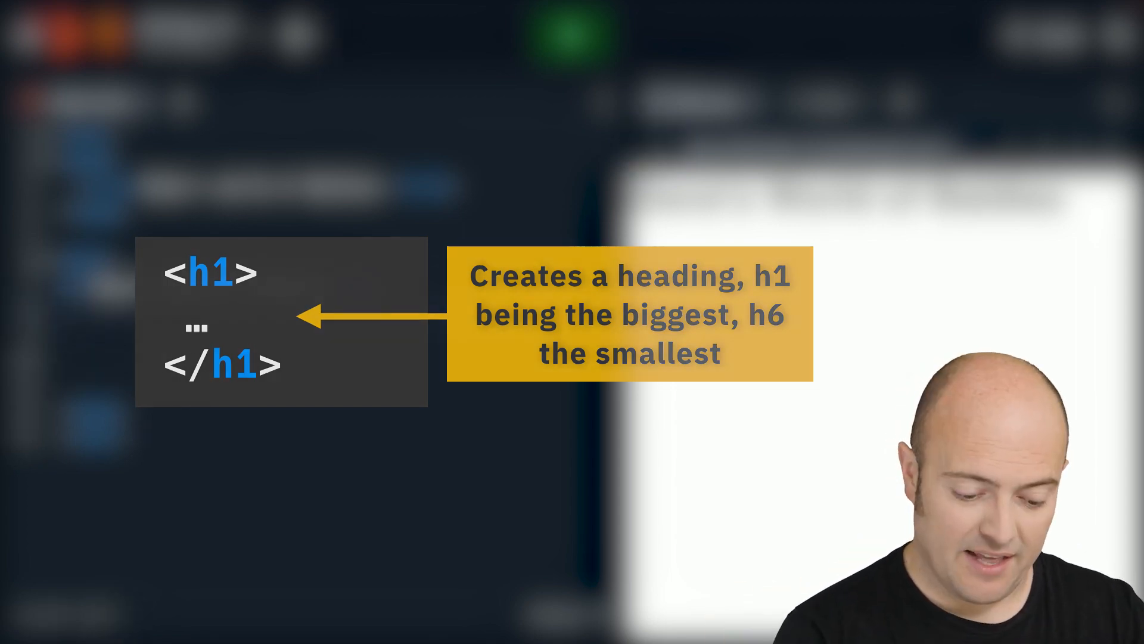
Add an h2 subheading 'Welcome to our website!' and reload the preview to show it.
type("<h2")
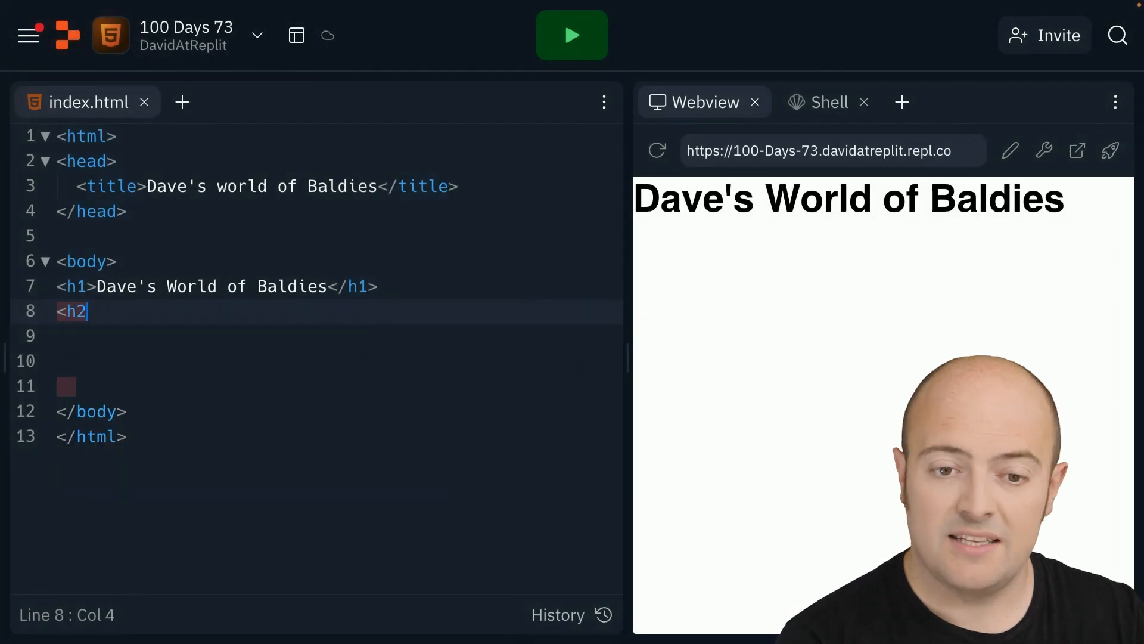
type(">Welcome to our website!</h2>")
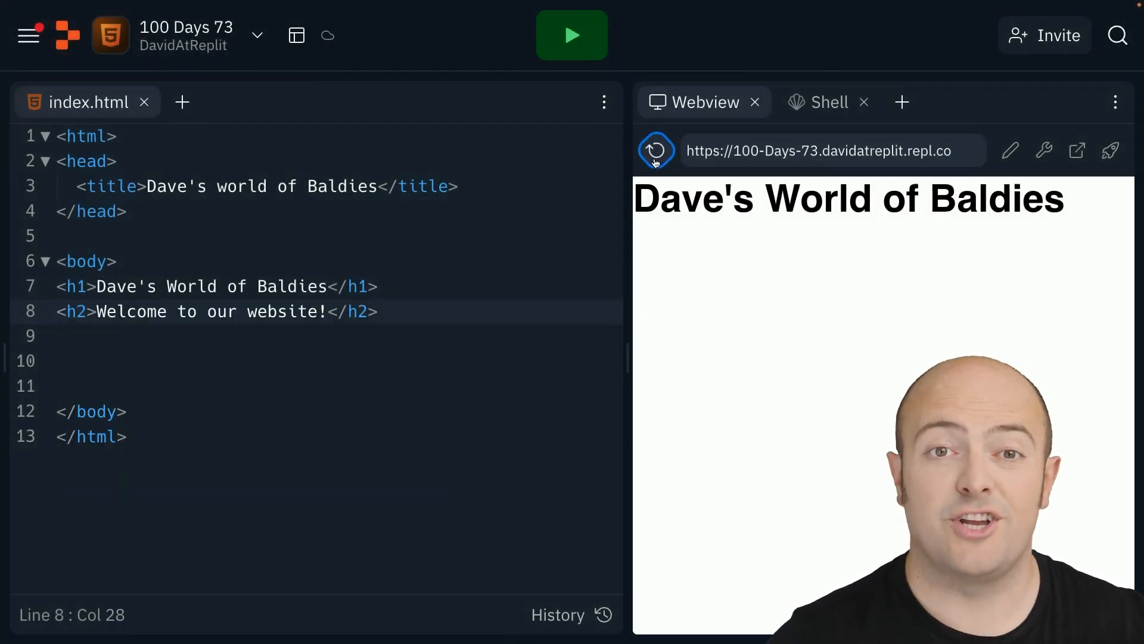
left_click(655, 150)
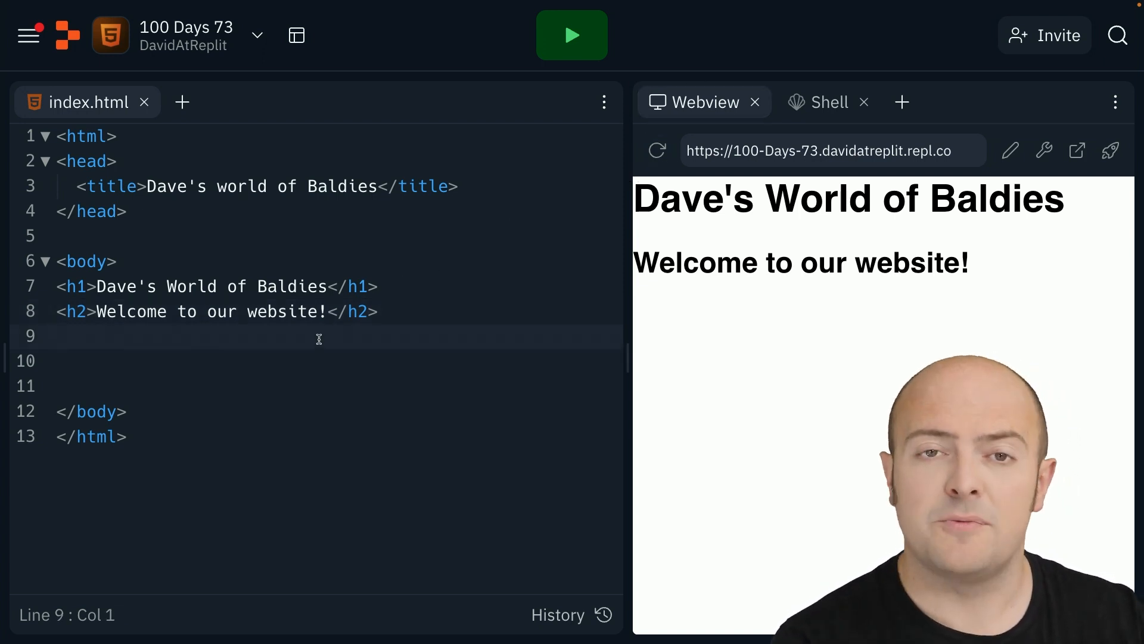
type("<")
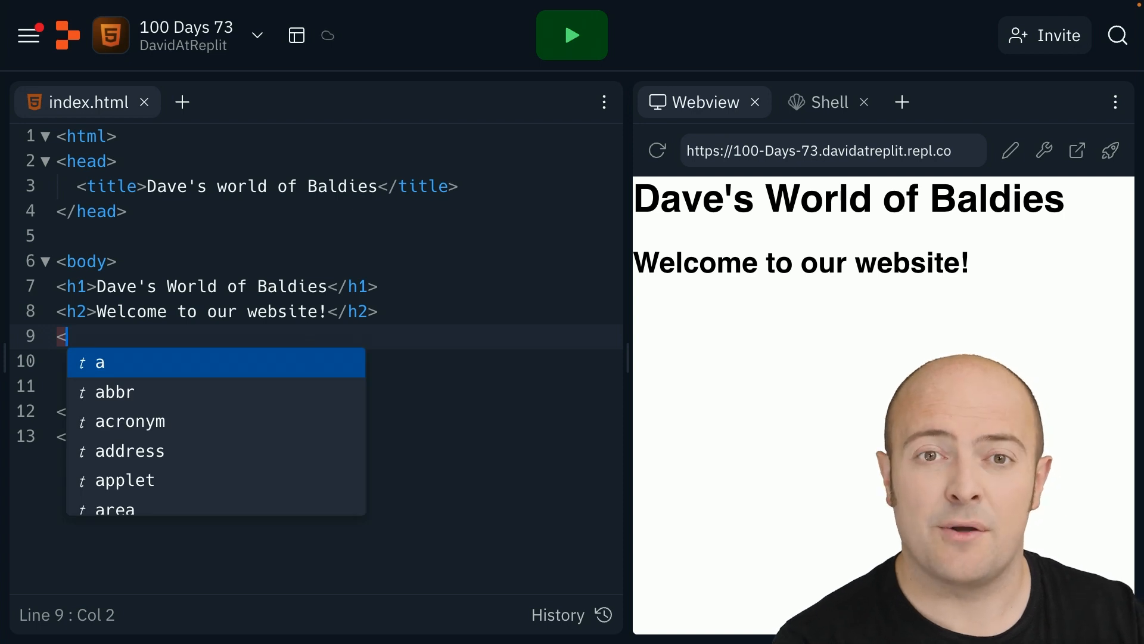
Add an intro paragraph about history's greatest Baldies and reload the preview.
type("p></p>")
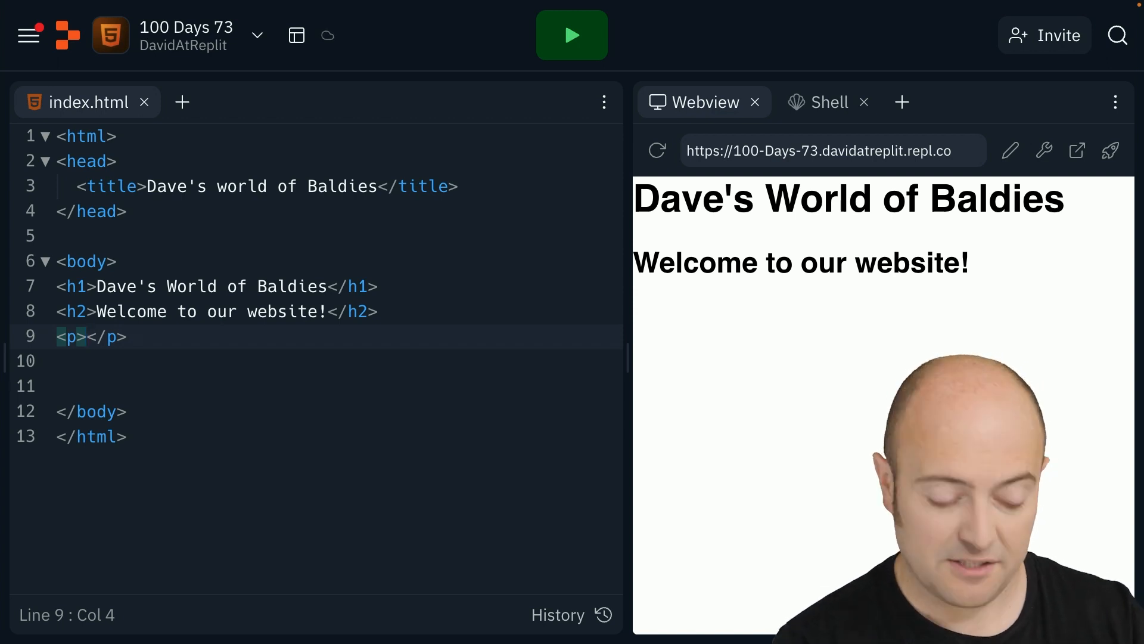
type("We all know that throughout history some of the greatest have been Baldies, let's see the epicness of their heads bereft of hair.")
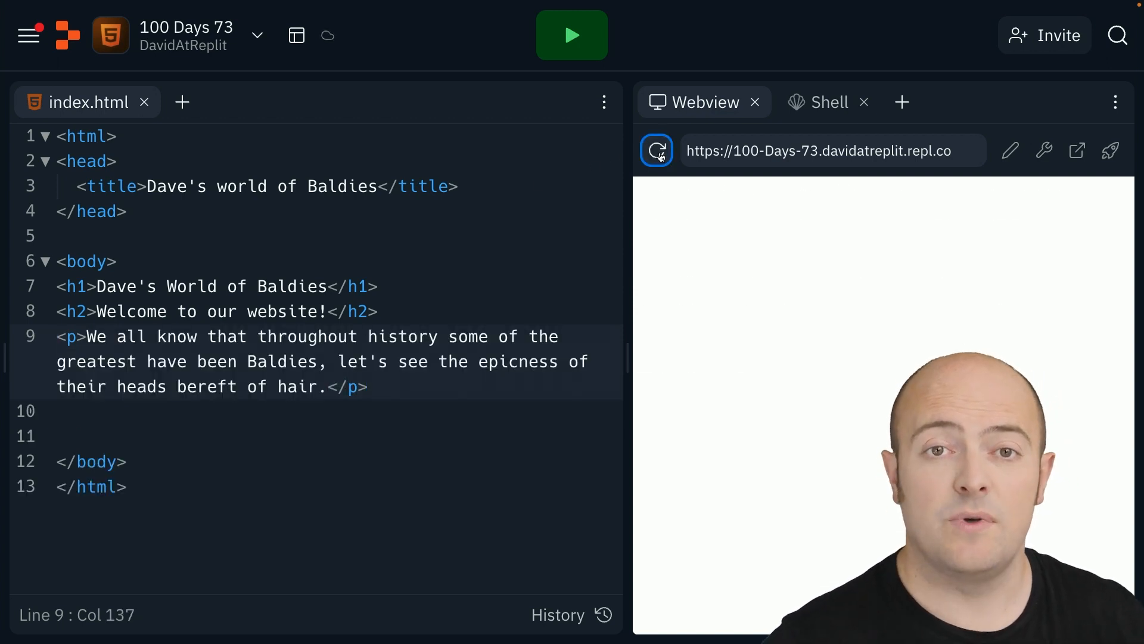
left_click(656, 150)
type("<")
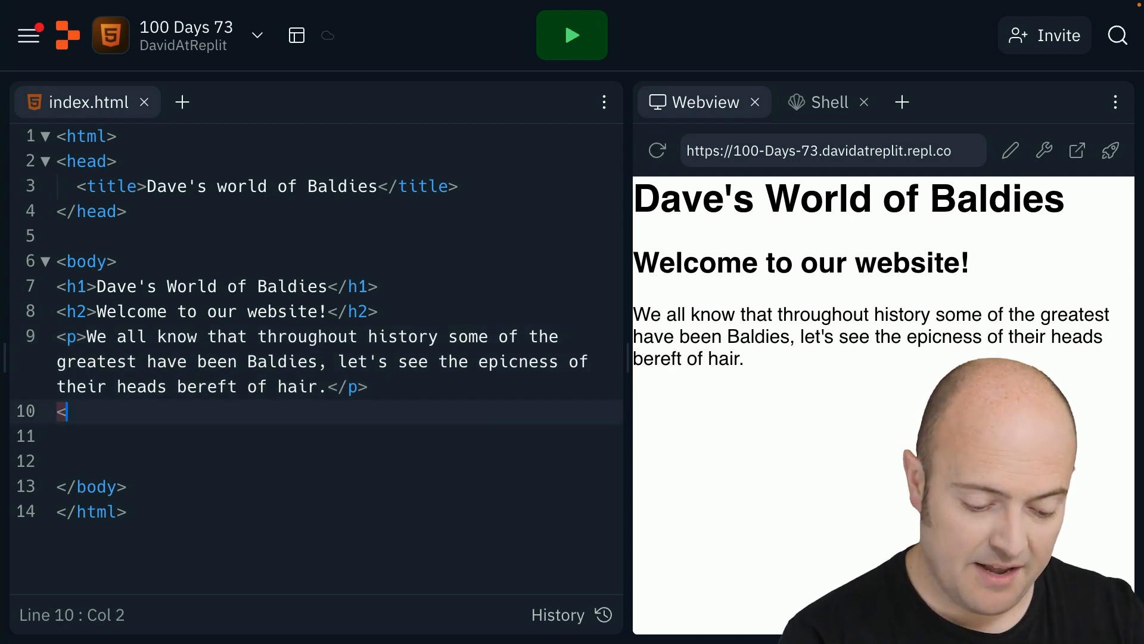
Add an h2 'Gallery of Baldies' and a 'legends of the bald world' paragraph, then reload the preview.
type("h2>Gallery of Baldies</h2>")
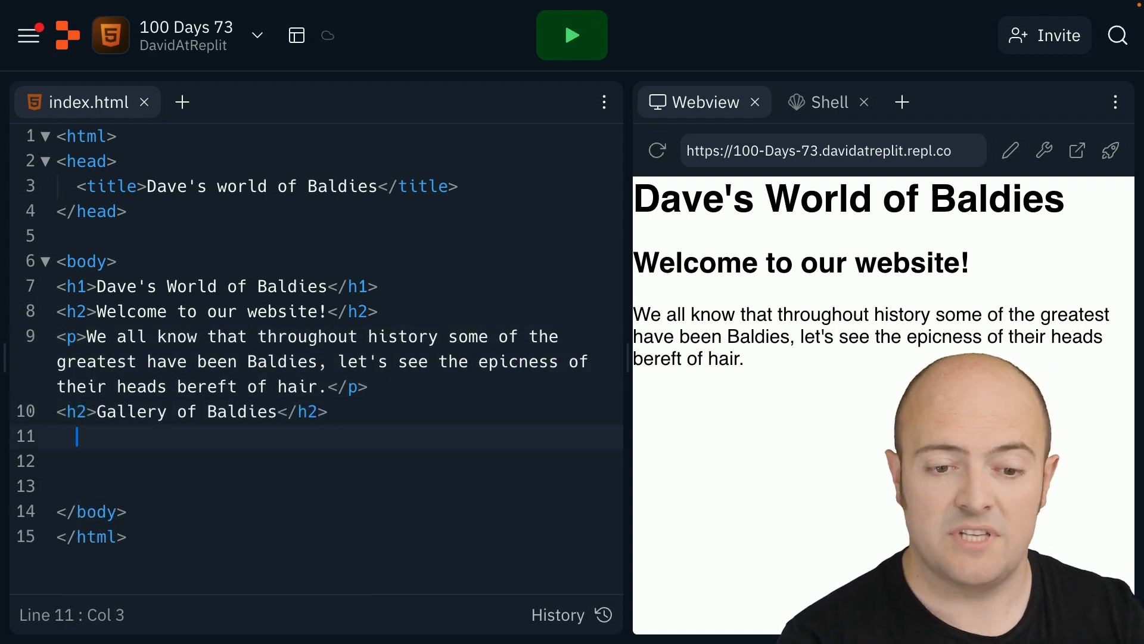
type("<p>Here are some of the legends of the bald world</p>")
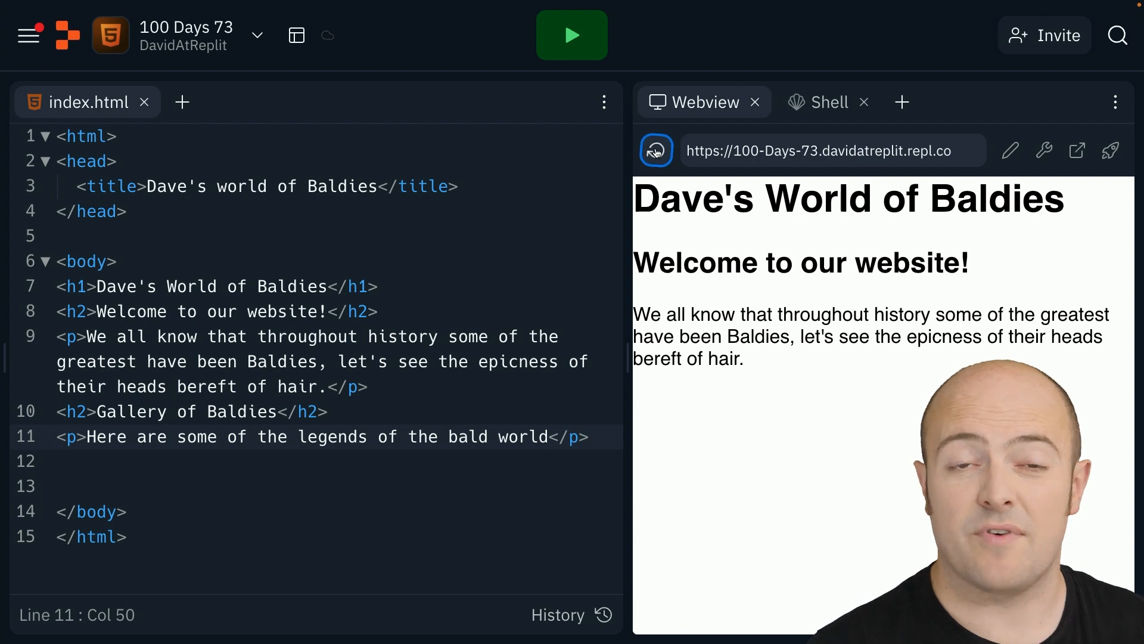
left_click(655, 149)
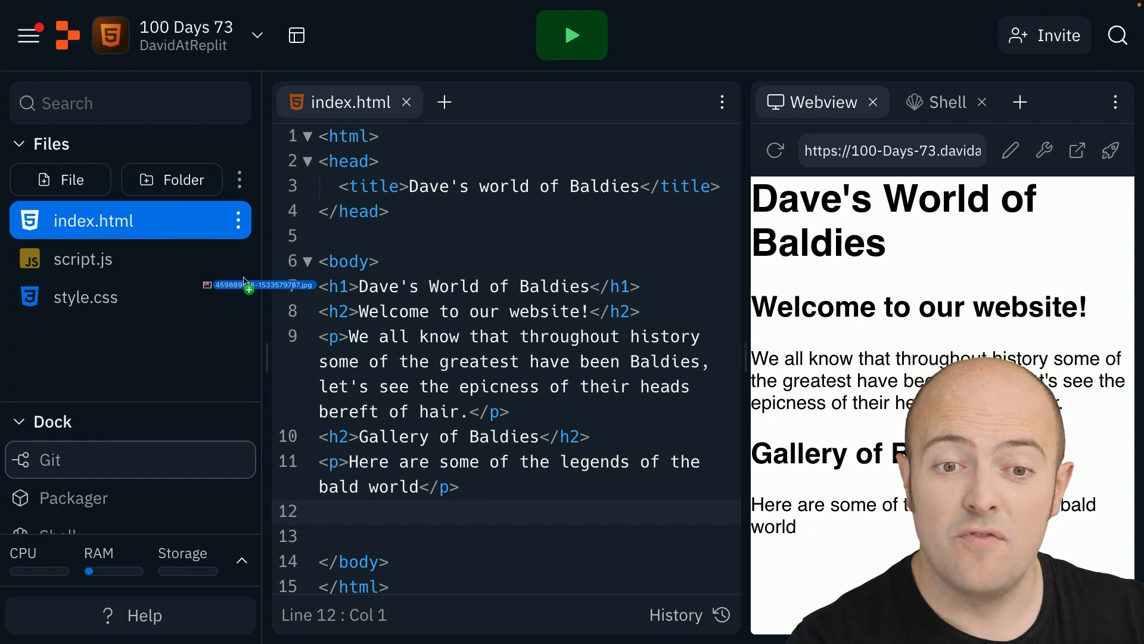
Drag the downloaded Picard photo into the Files panel and rename it picard.jpg.
left_click_drag(258, 285, 146, 292)
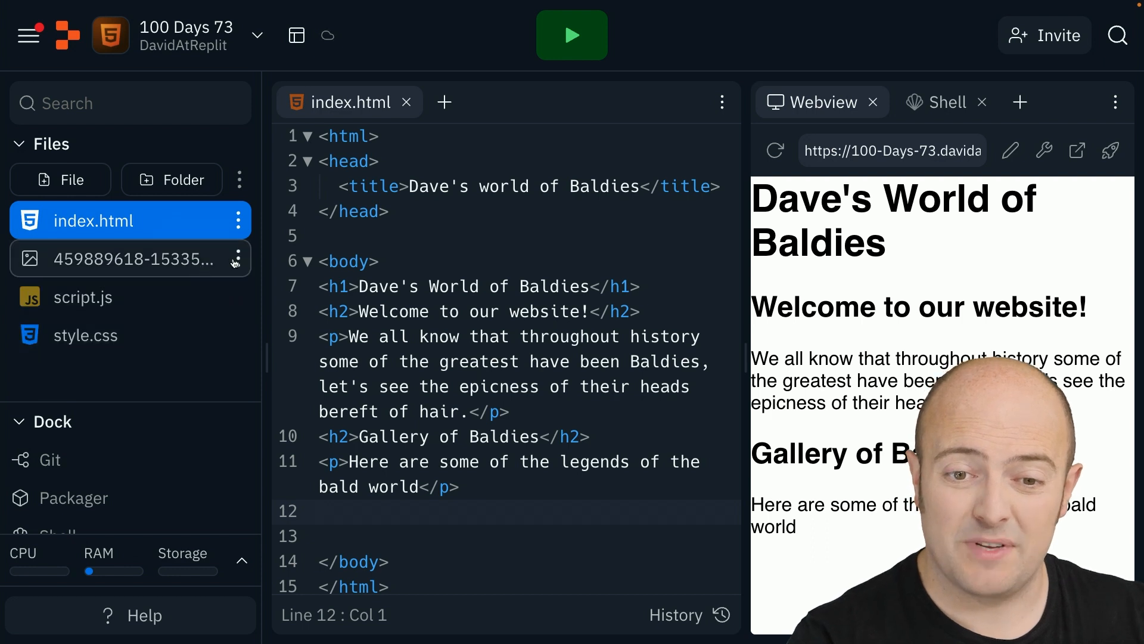
double_click(117, 258)
type("picard.jpg")
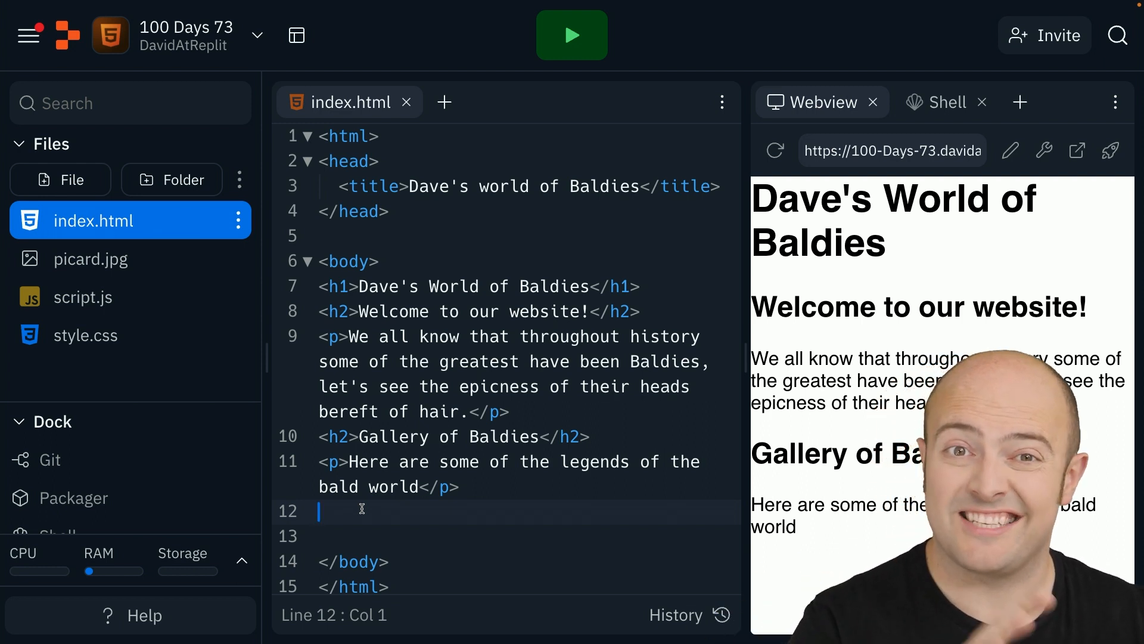
Add <img src="picard.jpg"> under the gallery paragraph and reload the Webview.
type("<")
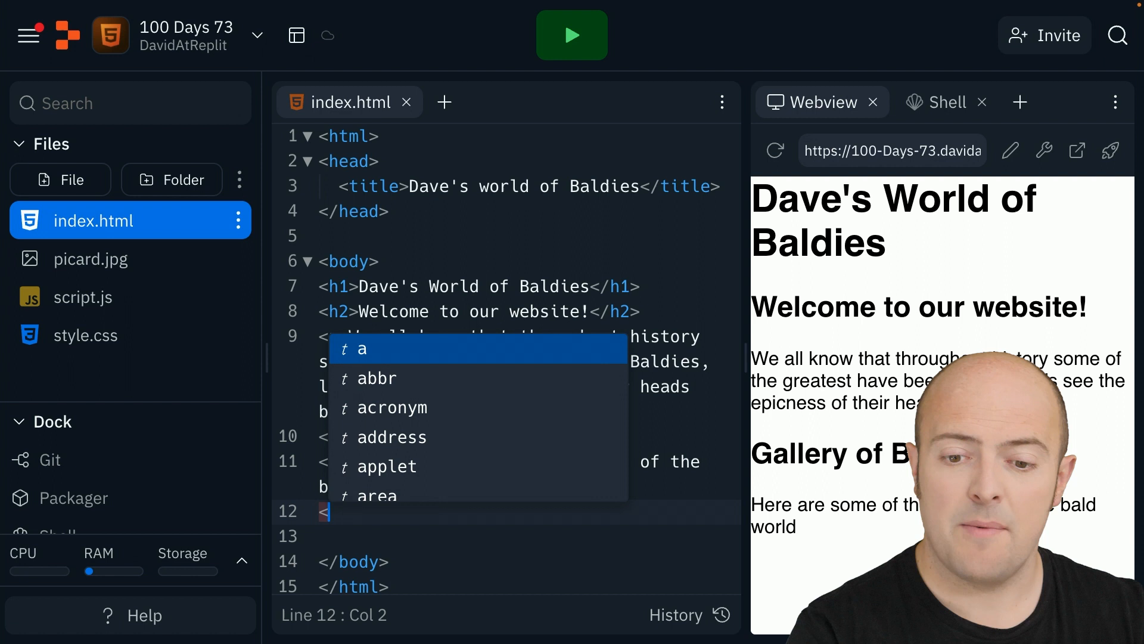
type("img")
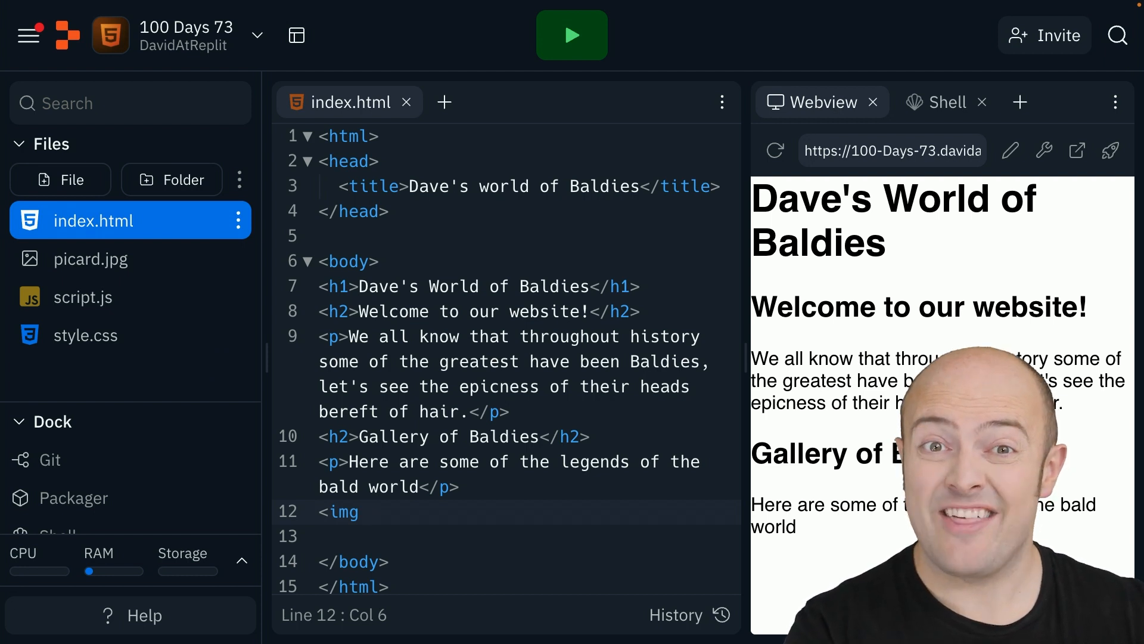
type("s")
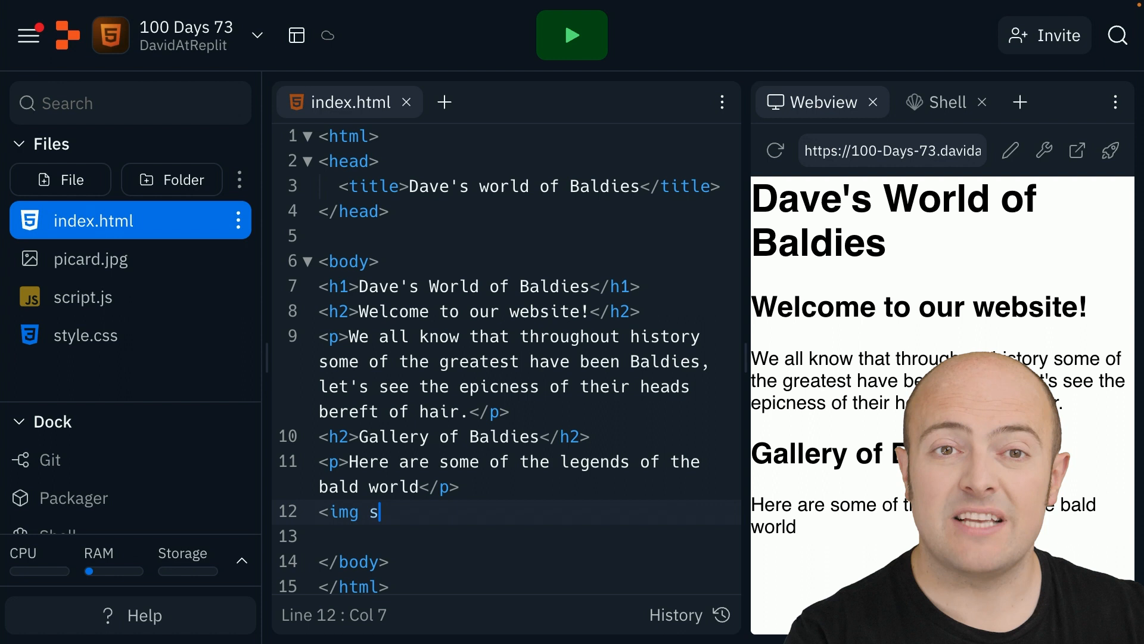
type("rc=")
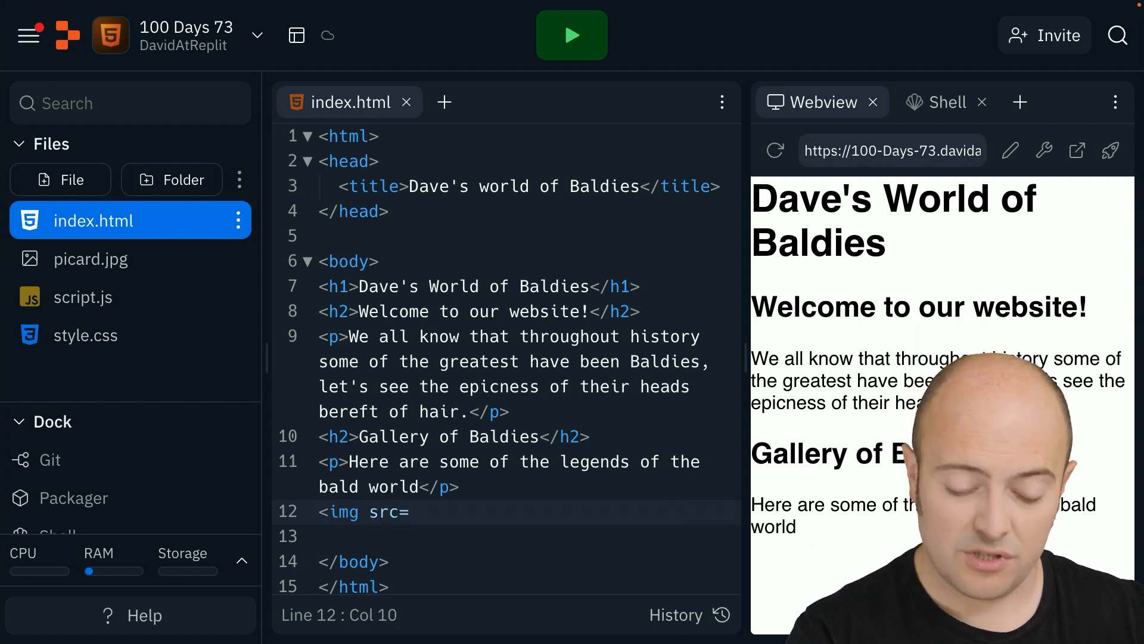
type("\"\"")
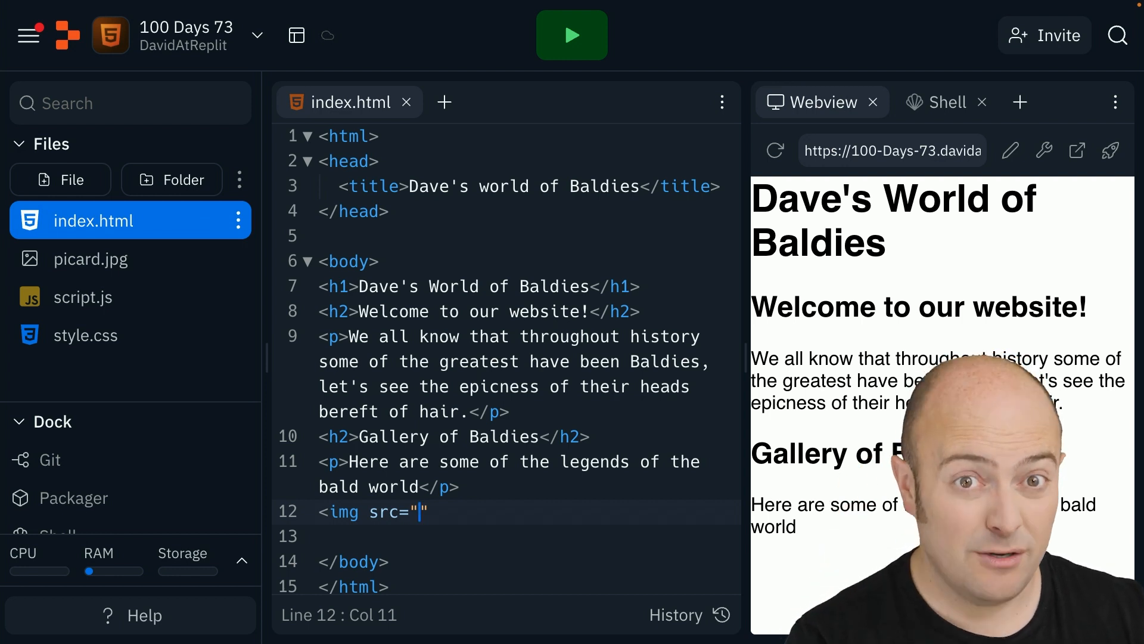
type("pi")
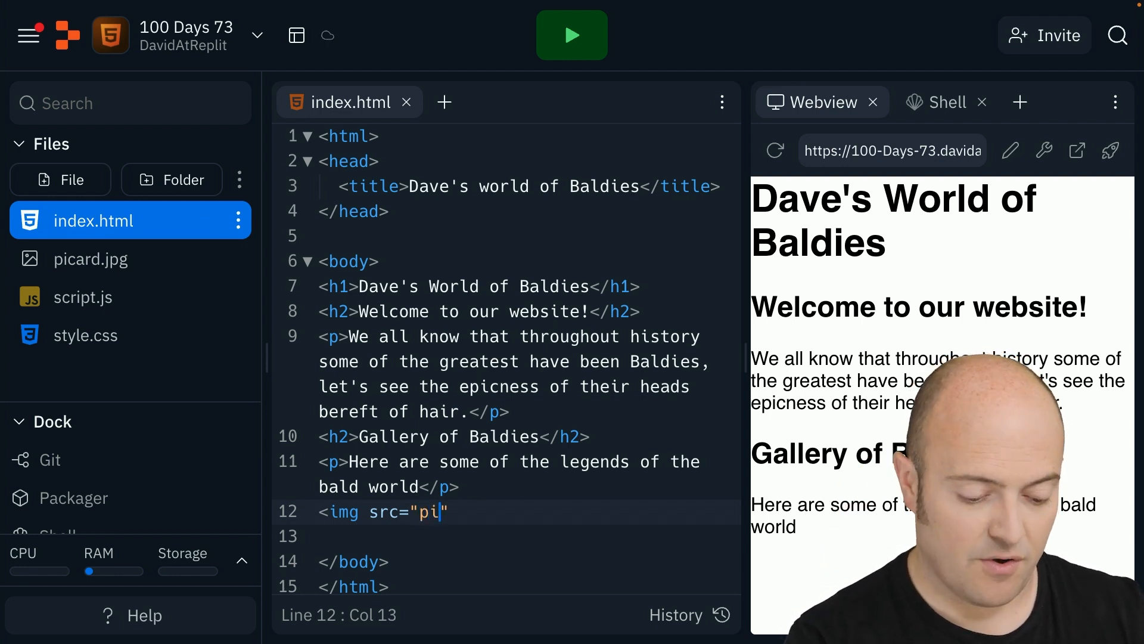
type("card.jpg")
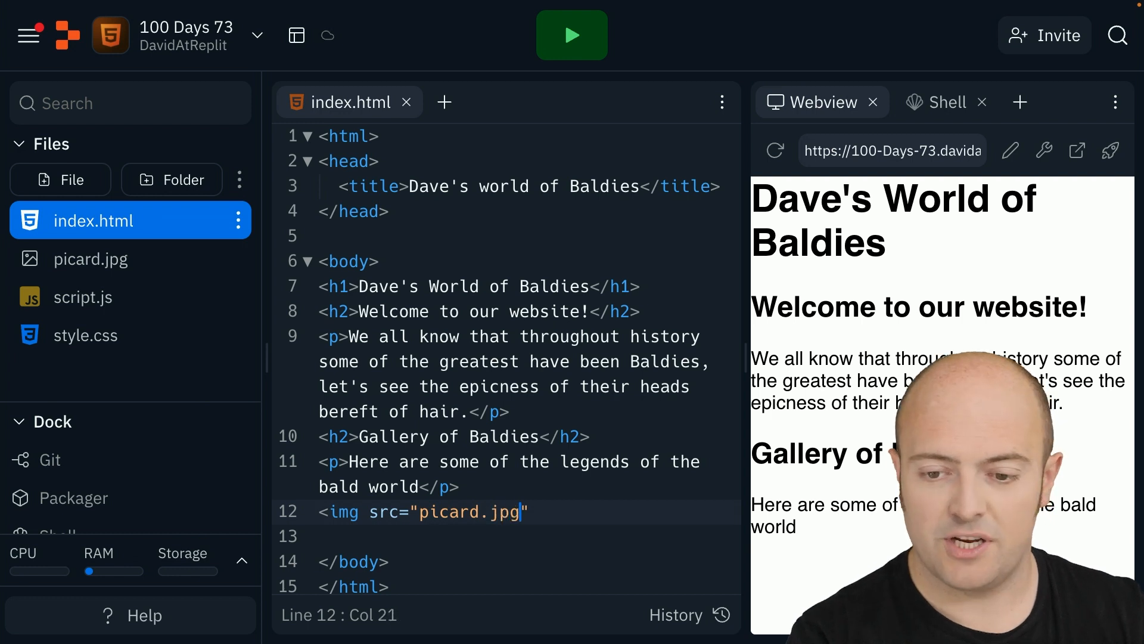
type(">")
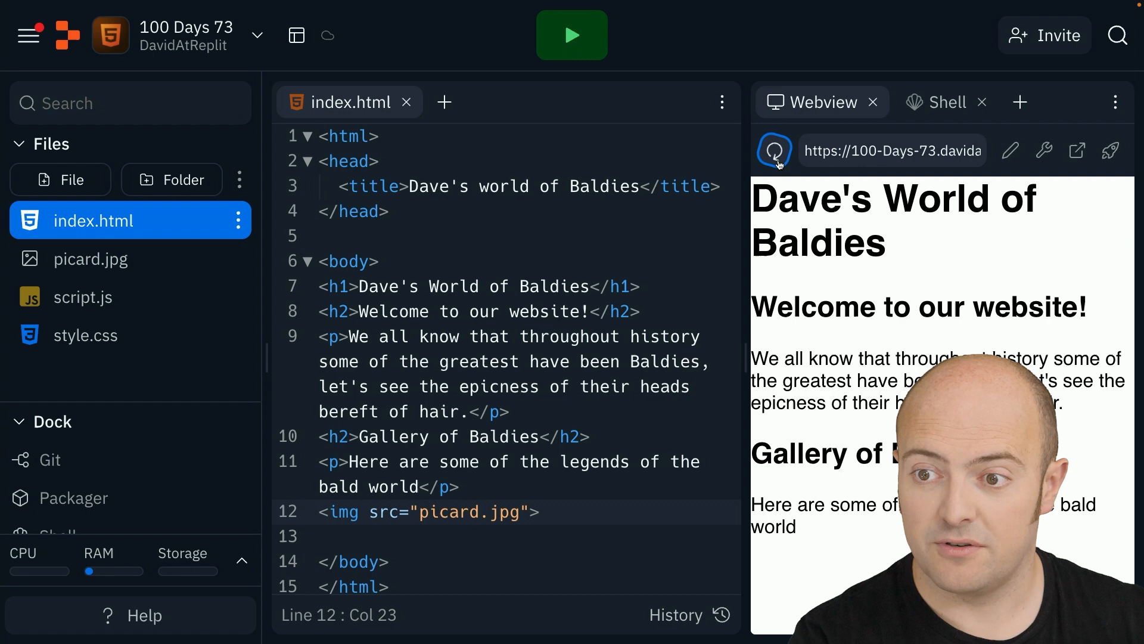
left_click(774, 150)
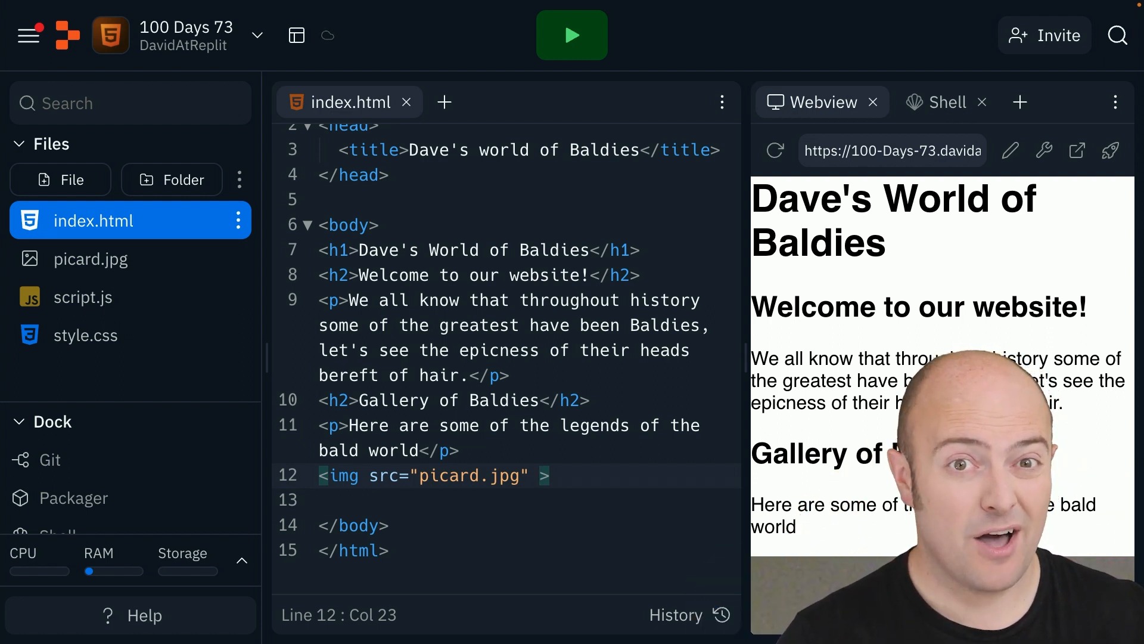
Give the img tag a percentage width attribute and reload the preview to see it resized.
type("width=")
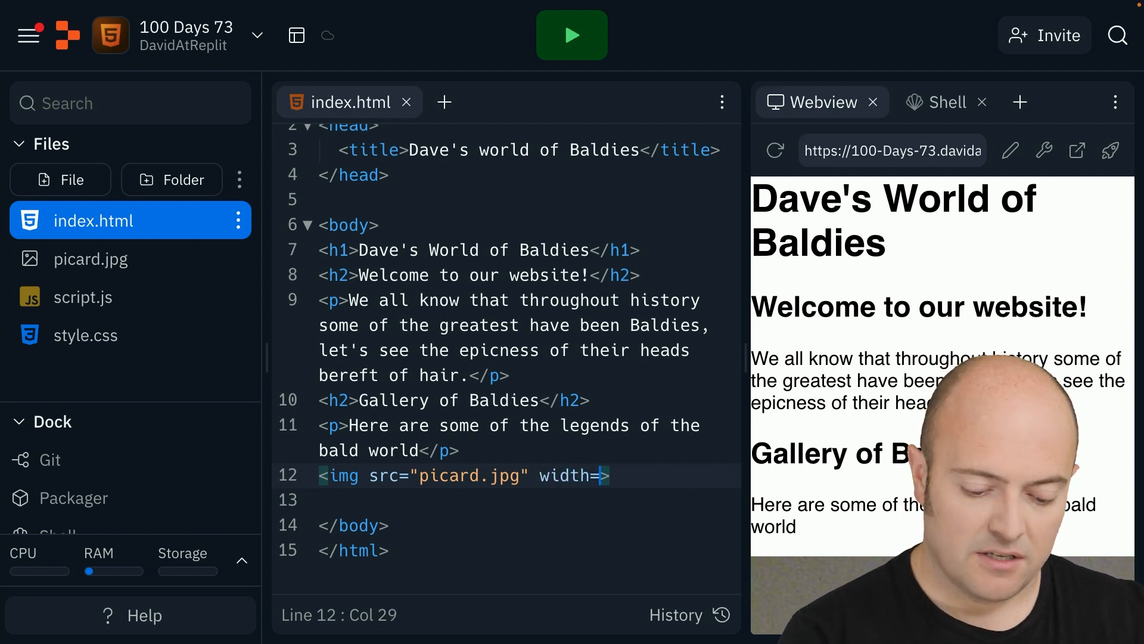
type("\"")
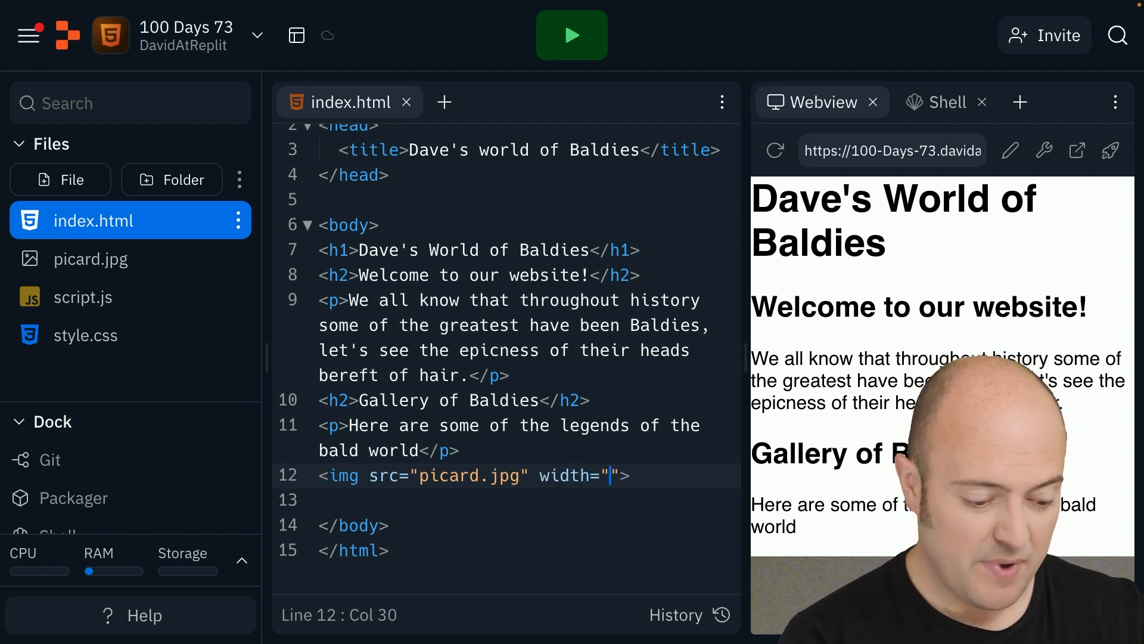
type("30%")
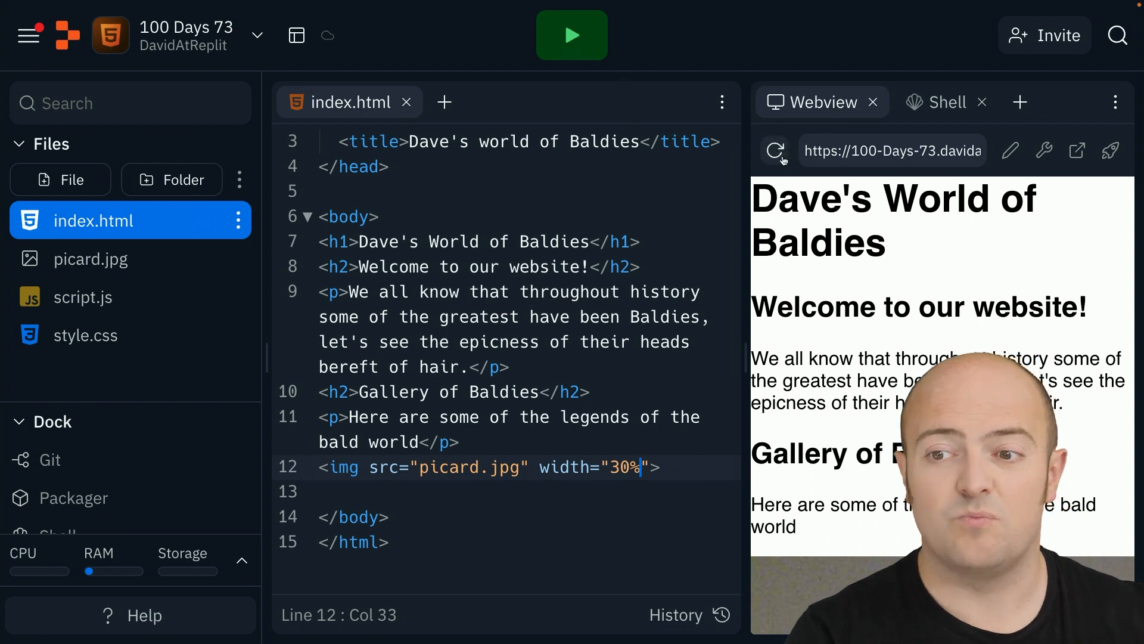
left_click(775, 151)
type("<p>Captain Jean Luc Picard: Baldest Star Trek captain and legend</p>")
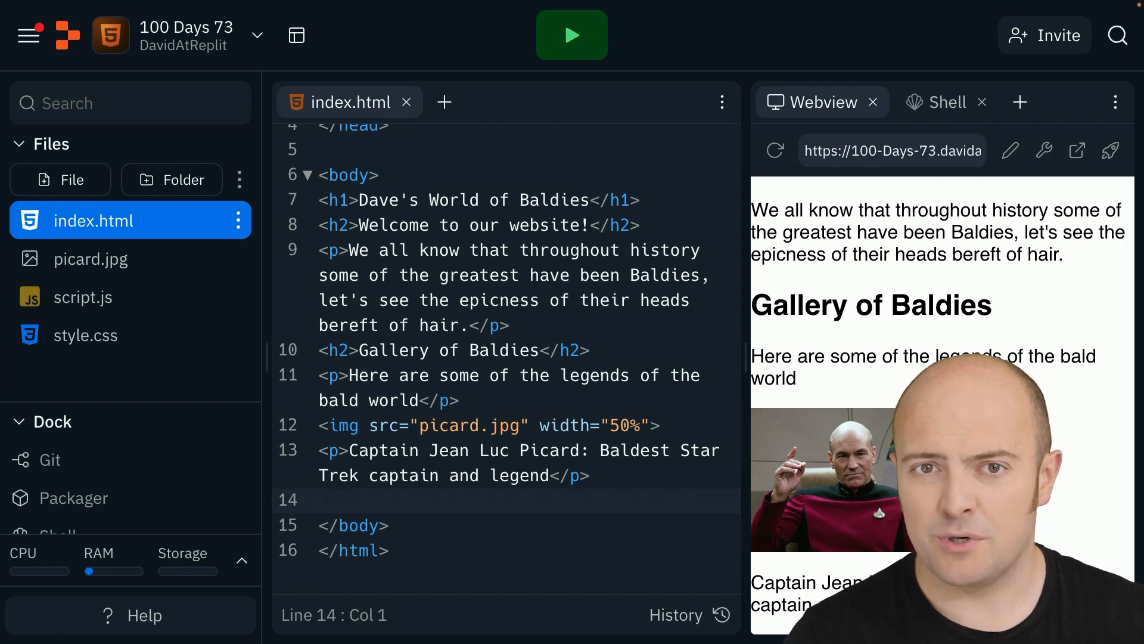
Write a <ul> of <li> items praising Picard below the caption using tag suggestions.
type("<ul>")
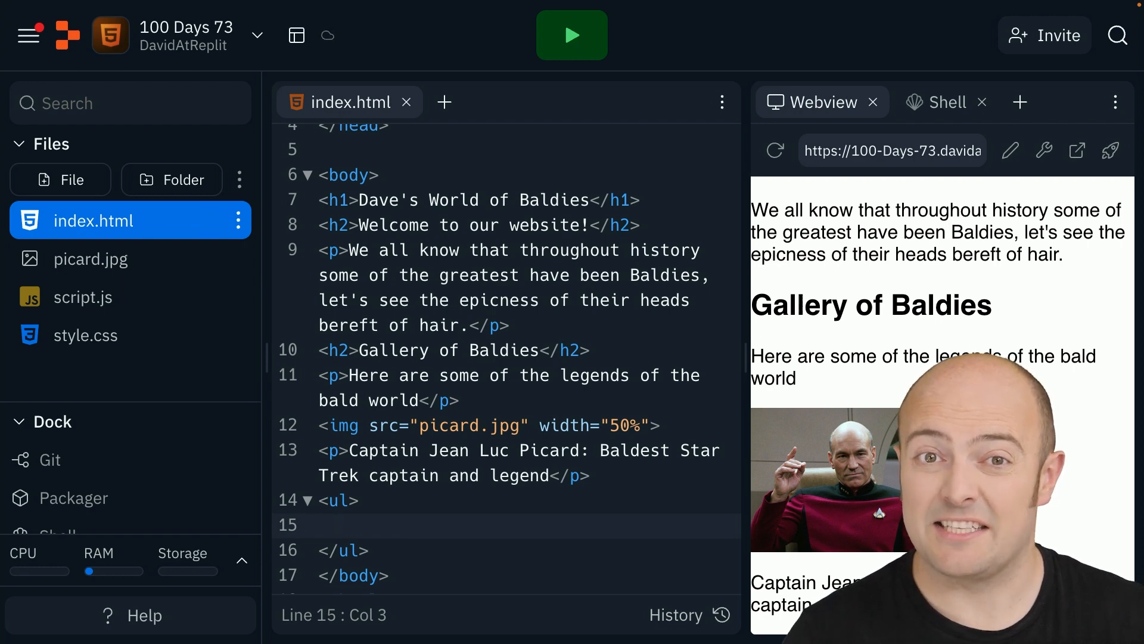
left_click(337, 524)
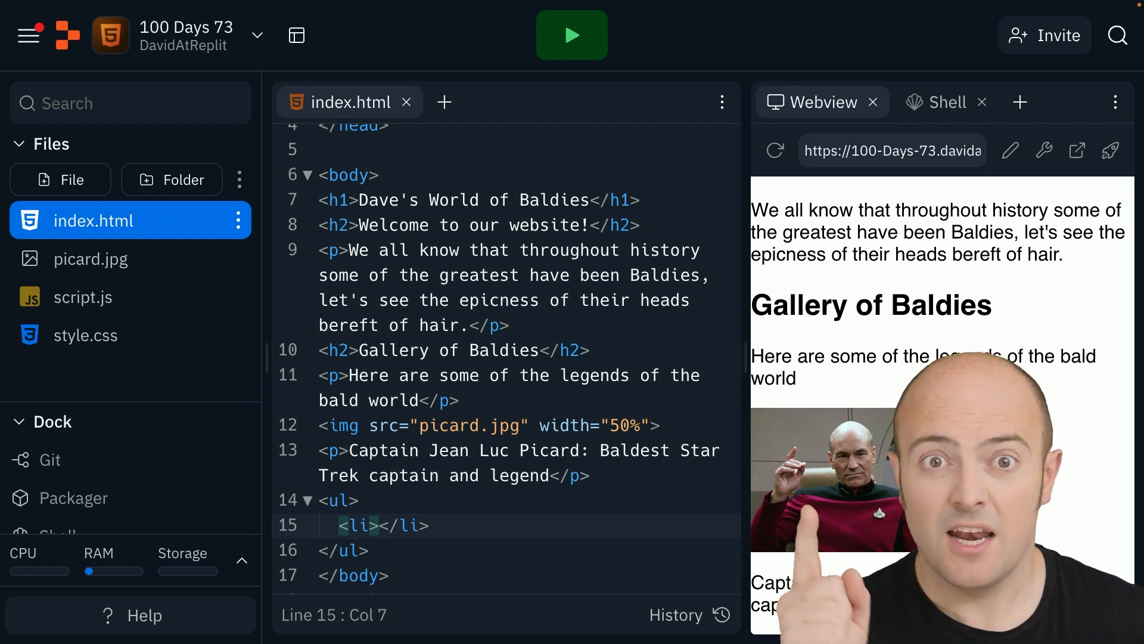
type("<")
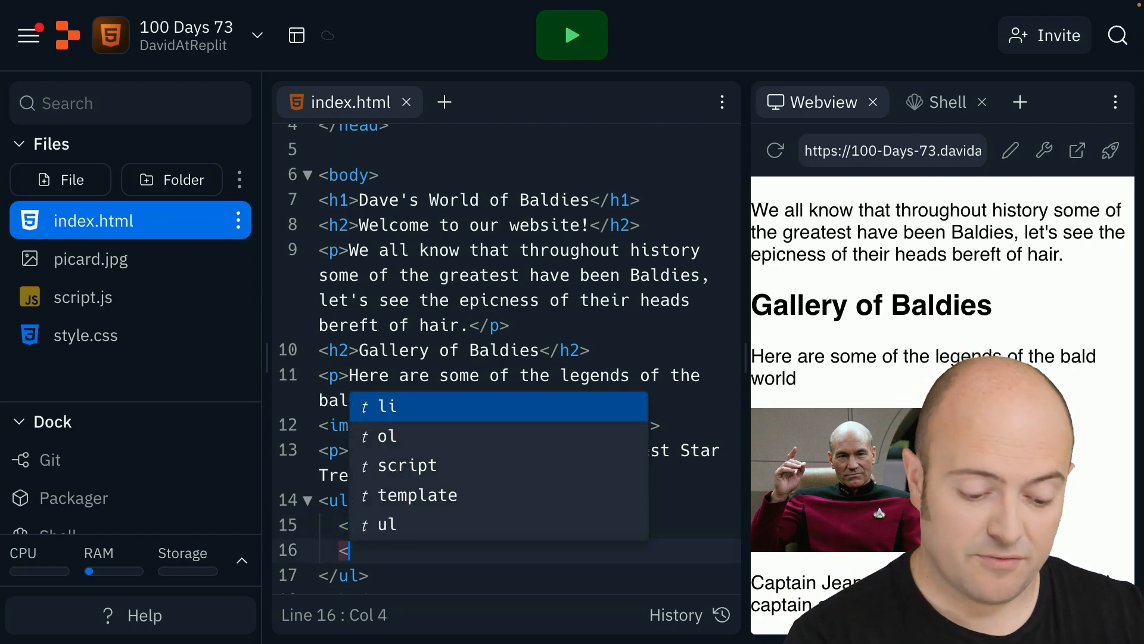
left_click(390, 407)
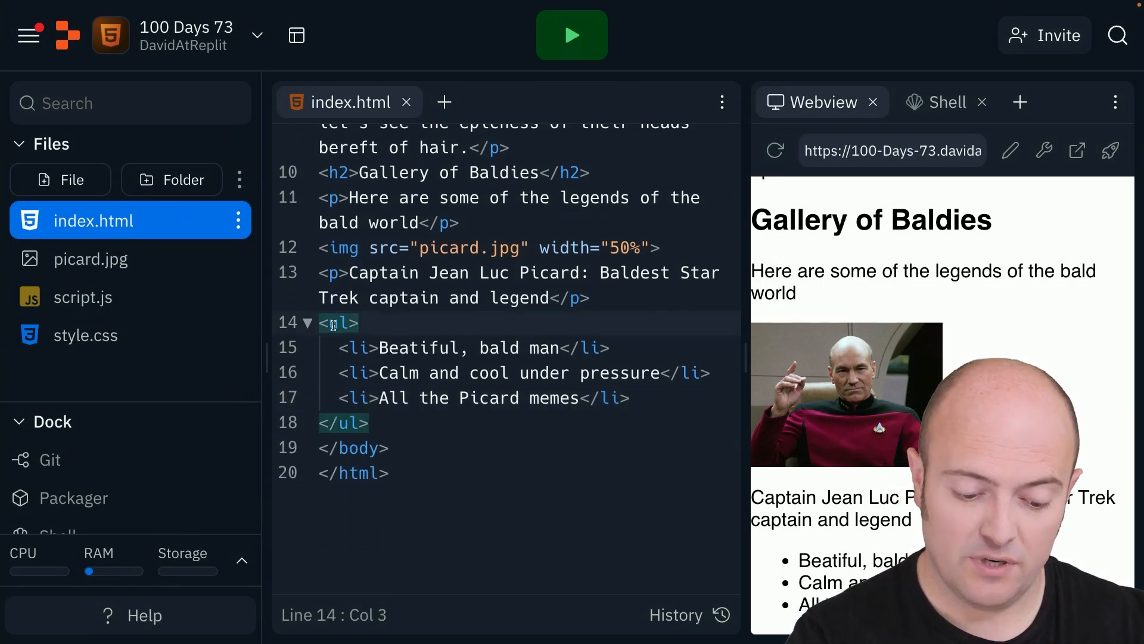
type("o")
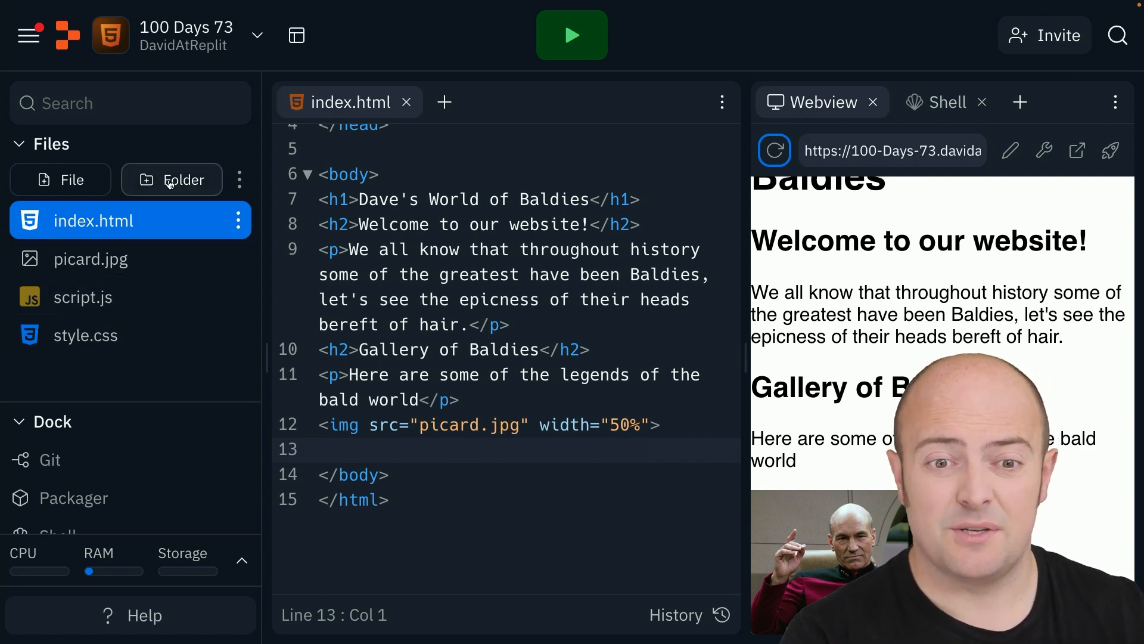
Create an images folder holding picard.jpg and reload the preview.
type("images")
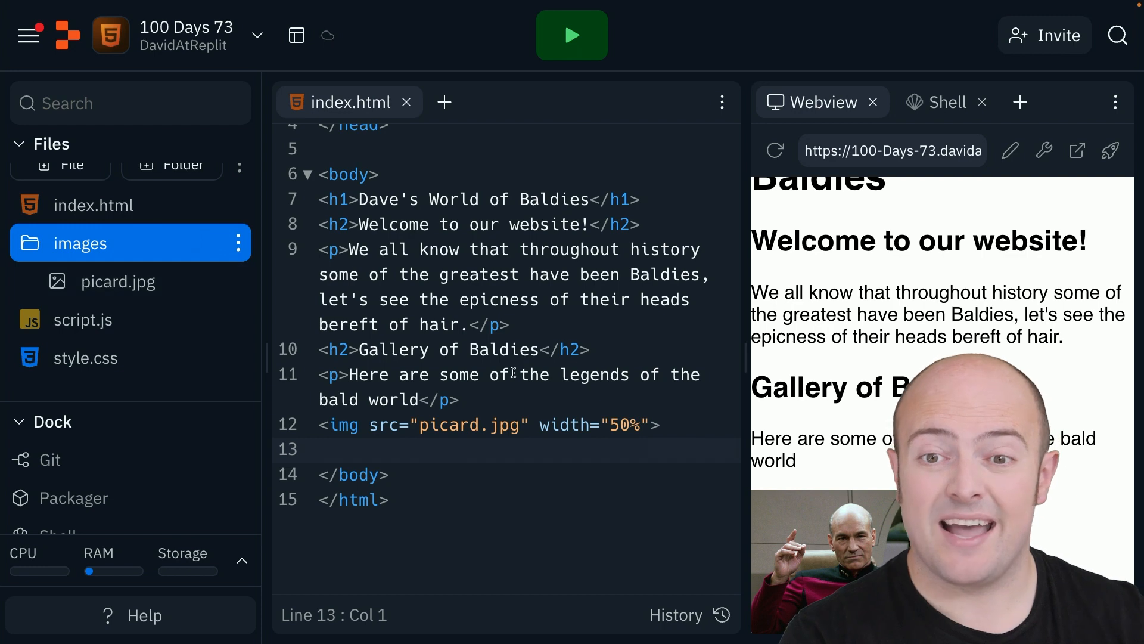
left_click(775, 150)
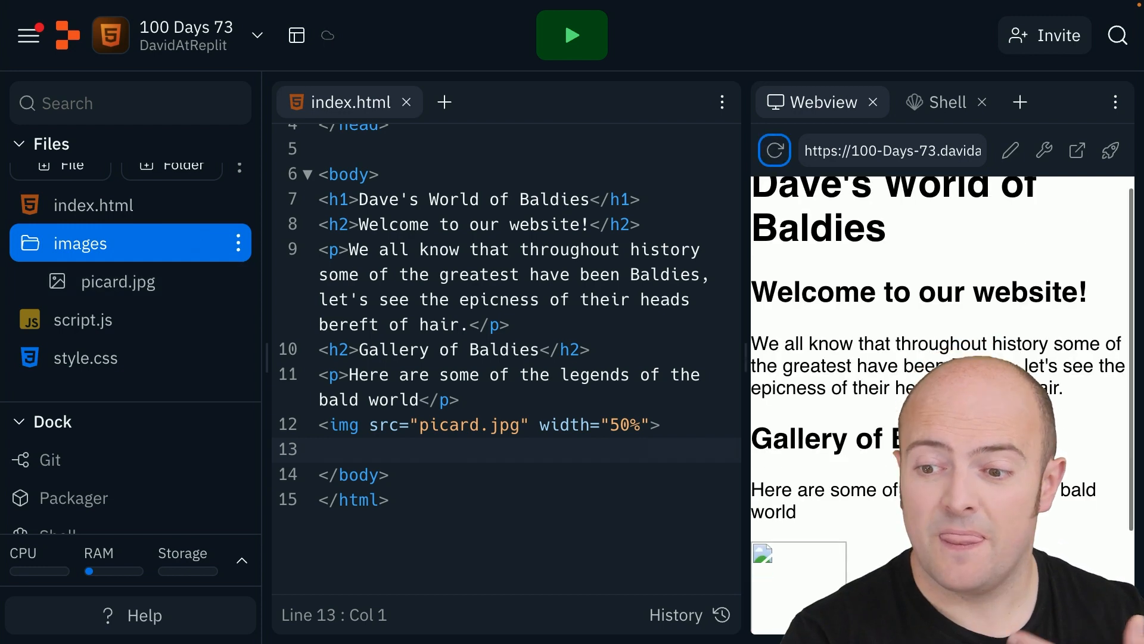
scroll("down", 3)
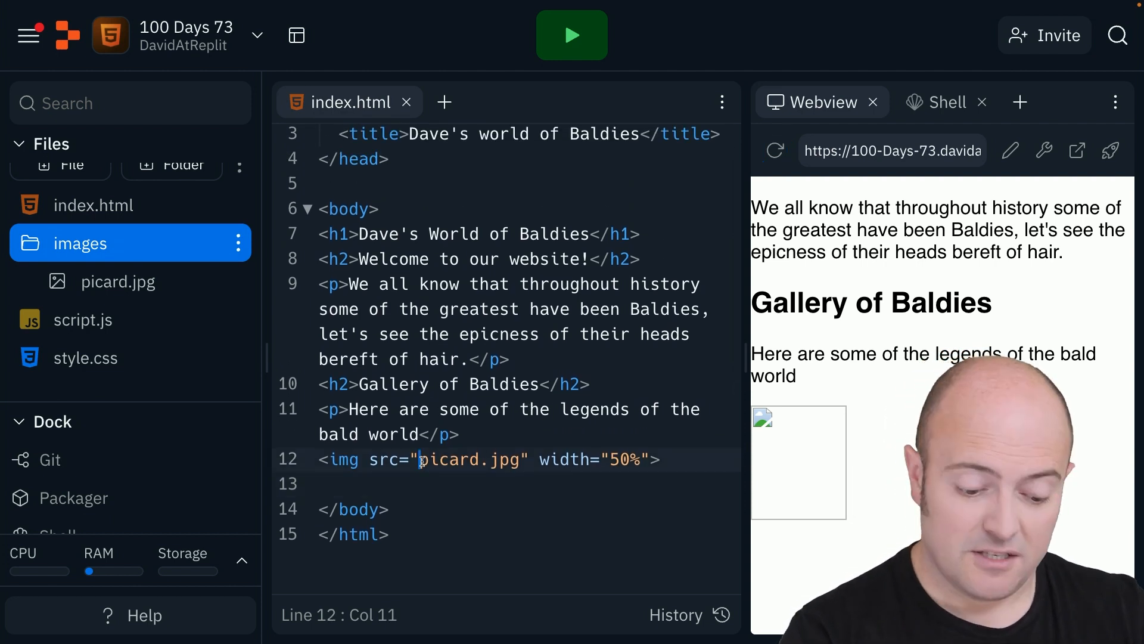
Change the img src to images/picard.jpg and reload the preview.
type("images/")
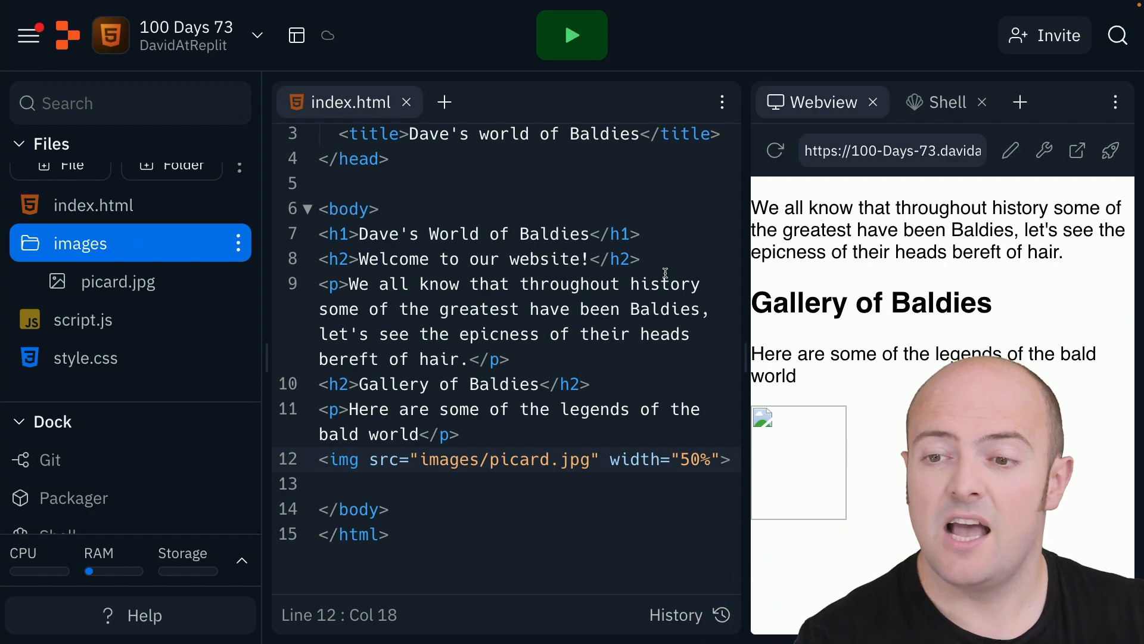
left_click(775, 152)
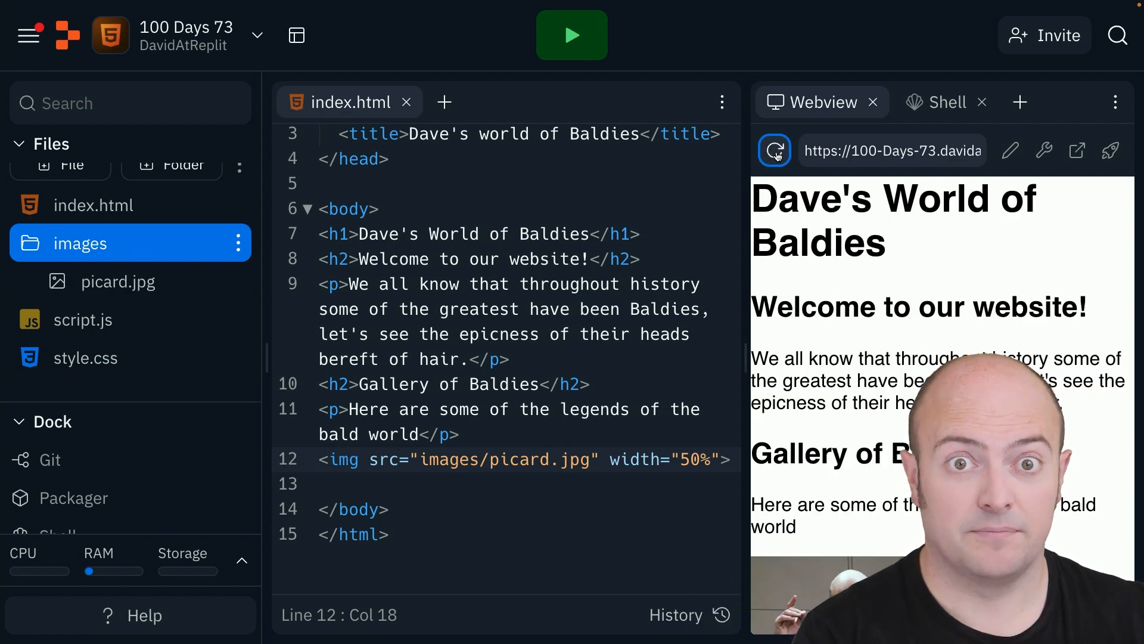
Add the caption paragraph 'Captain Jean Luc Picard: Baldest Star Trek captain and legend'.
type("<p>Captain Jean Luc Picard: Baldest Star Trek captain and legend</p>")
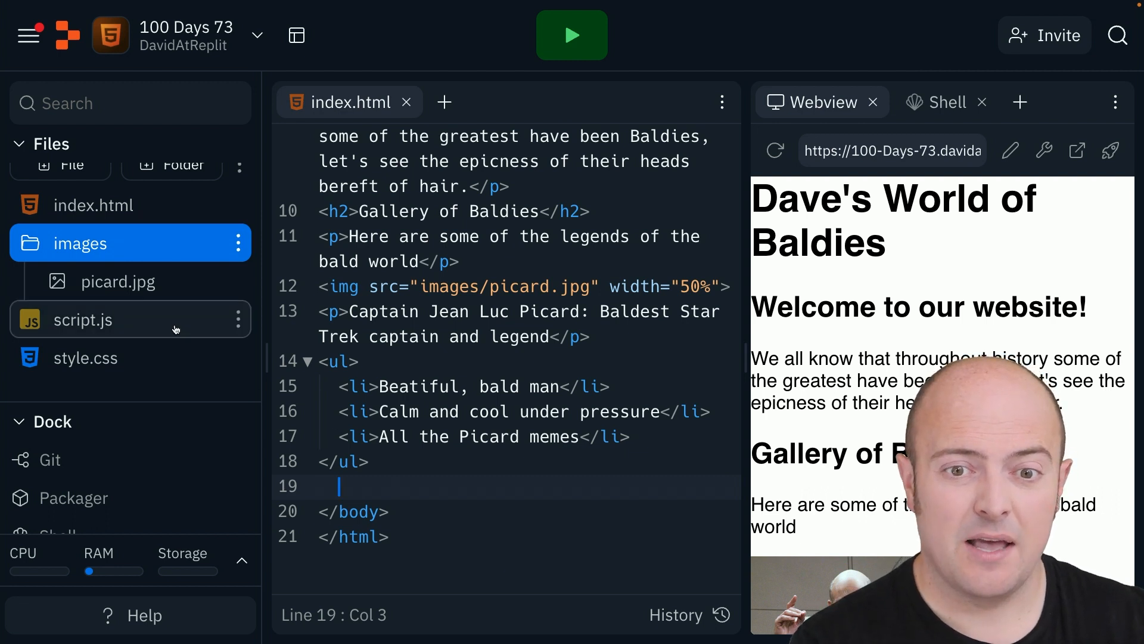
Create baldies2.html with an html skeleton and an <h1>Page 2</h1> heading.
left_click(61, 180)
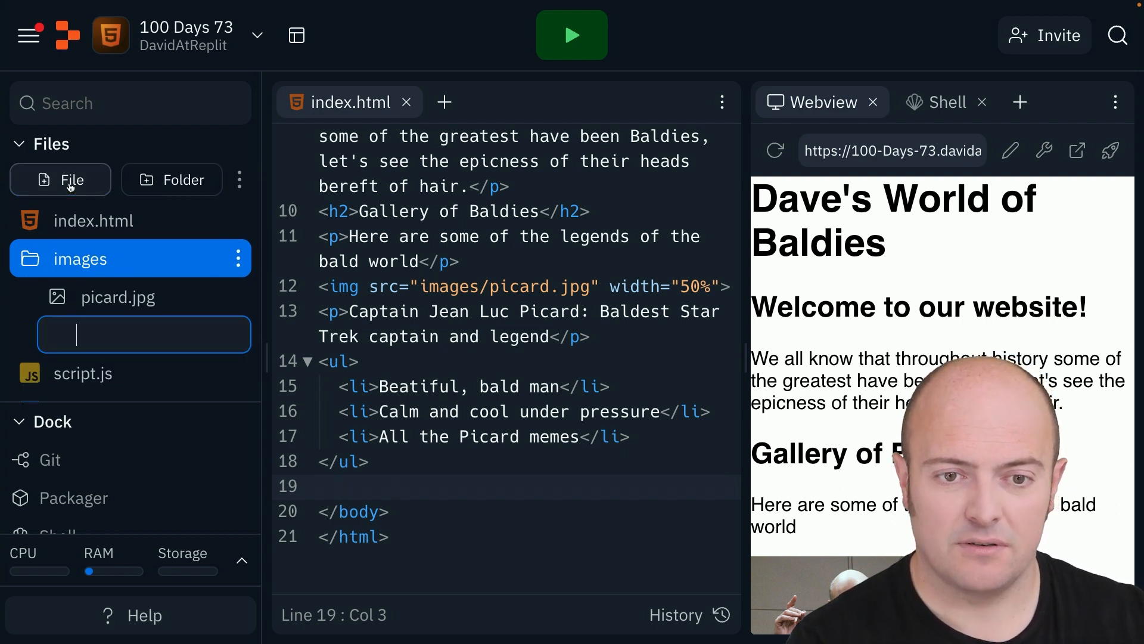
type("baldies2.html")
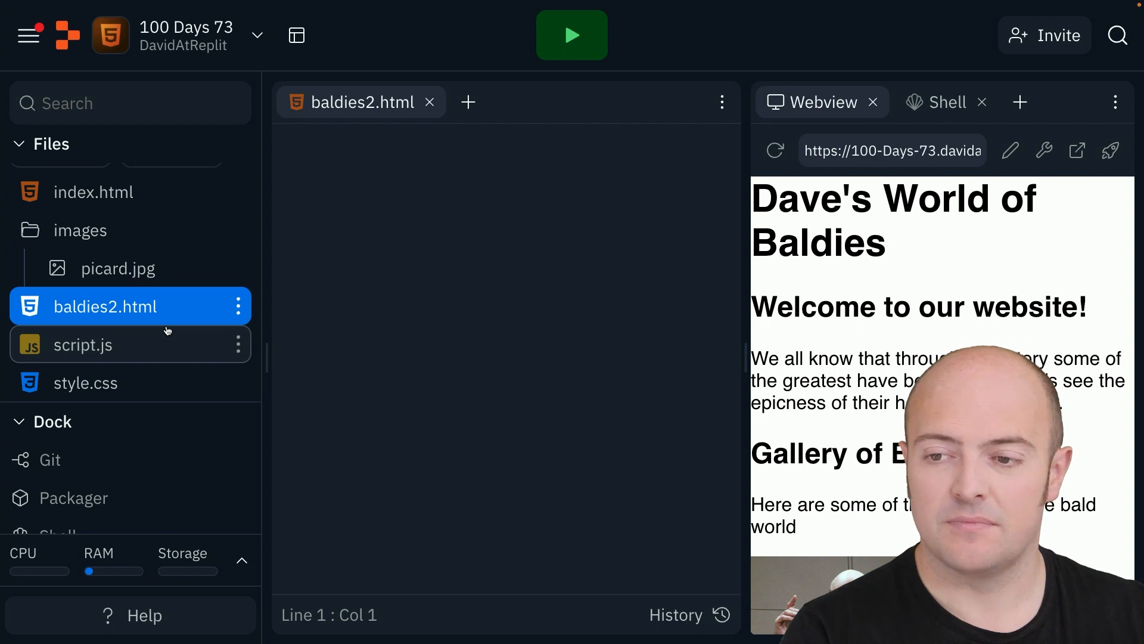
type("<html></html>")
type("<body")
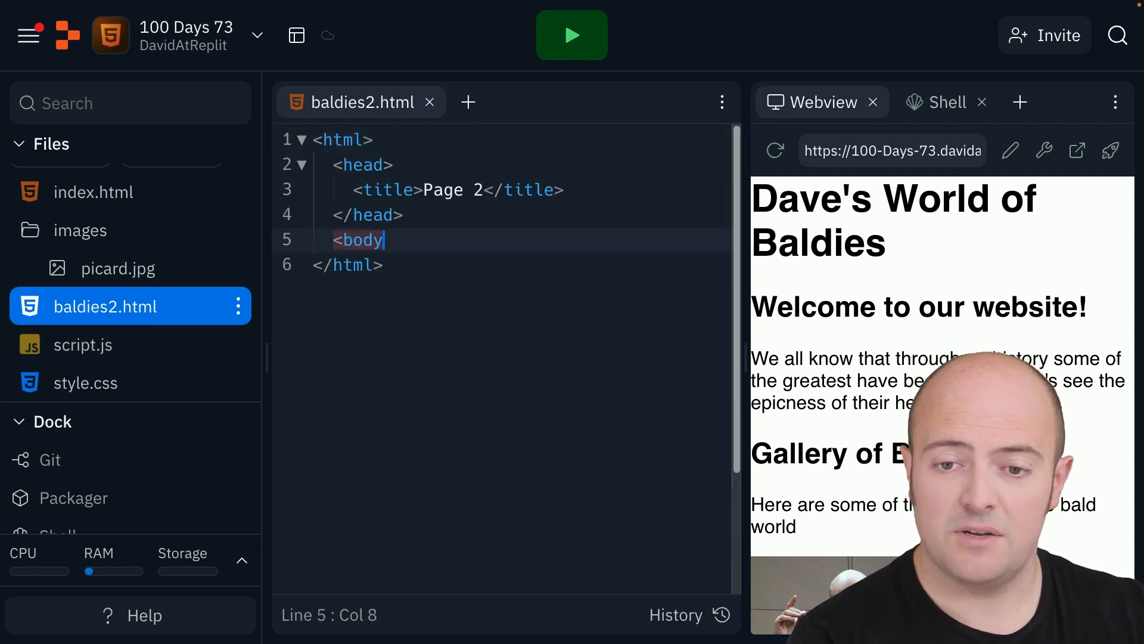
type(">")
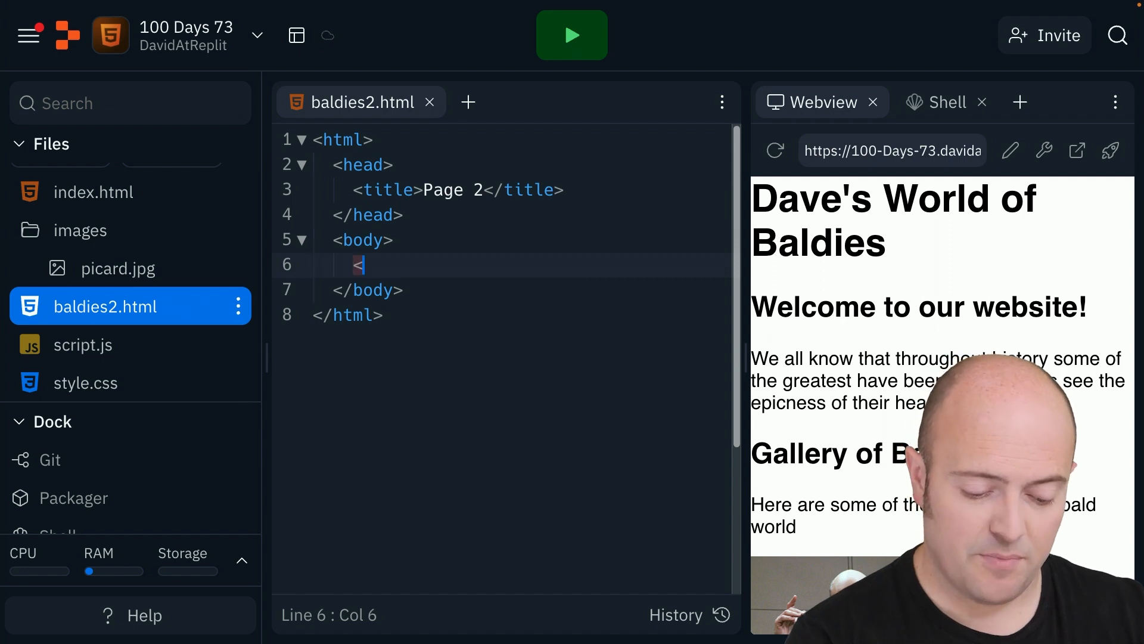
type("h1>Page 2</h1>")
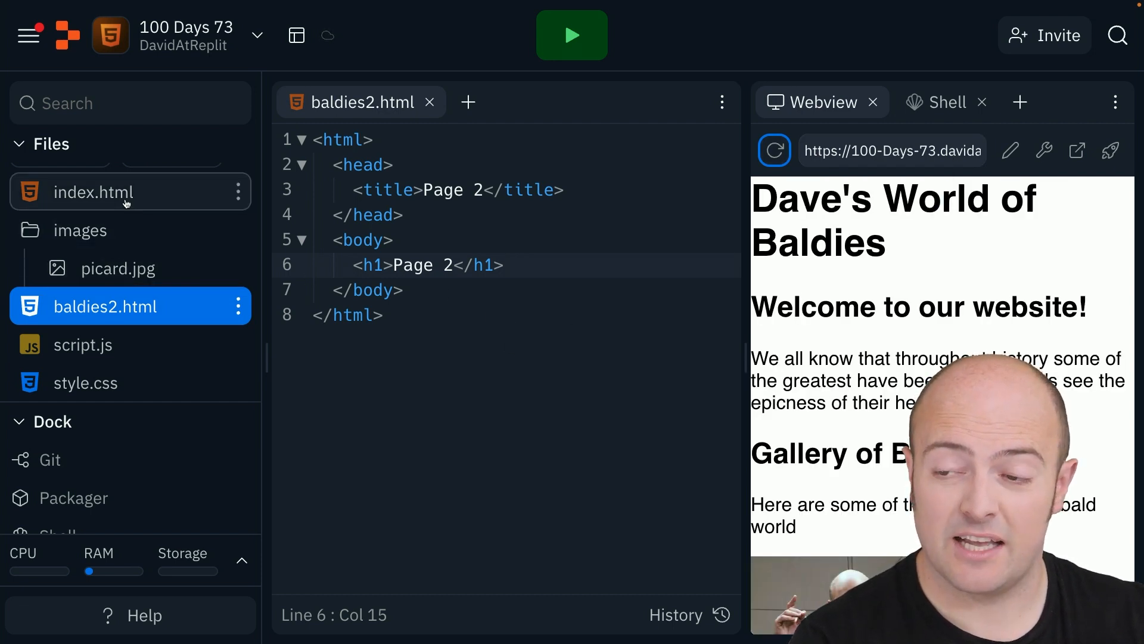
End index.html with <p><a href="baldies2.html">Go to page 2</a></p>.
left_click(93, 192)
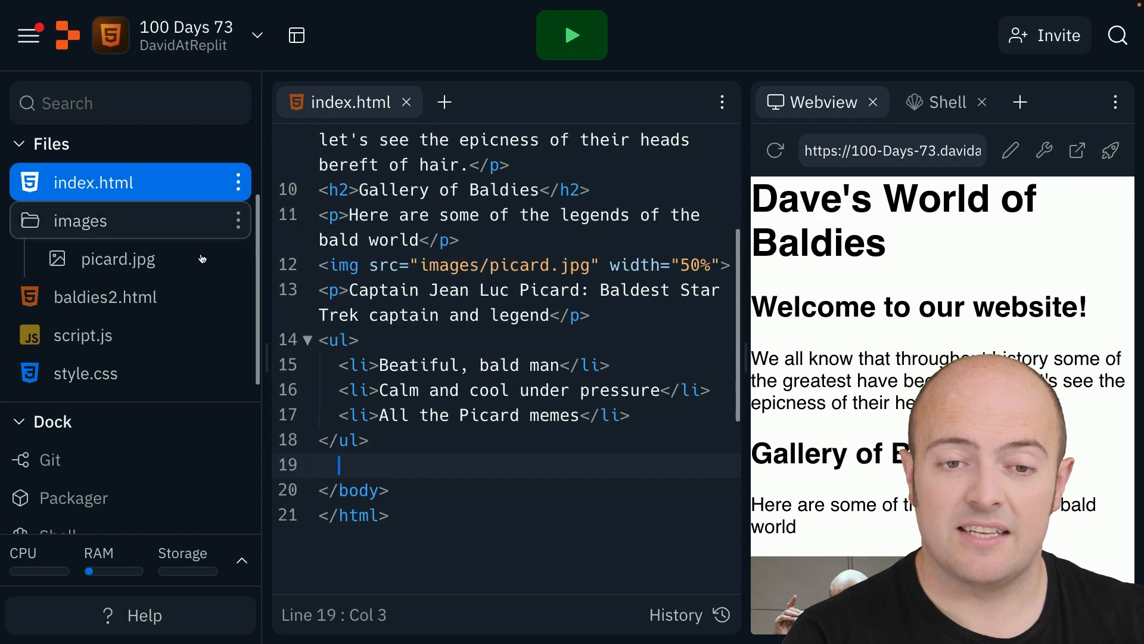
scroll("down", 3)
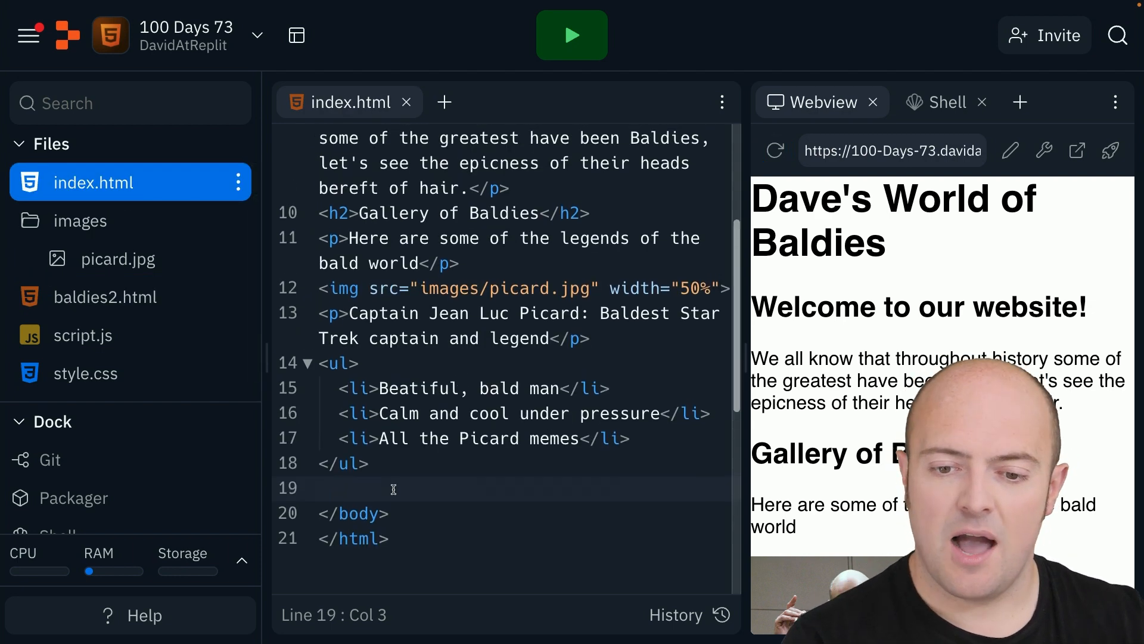
type("<p></p>")
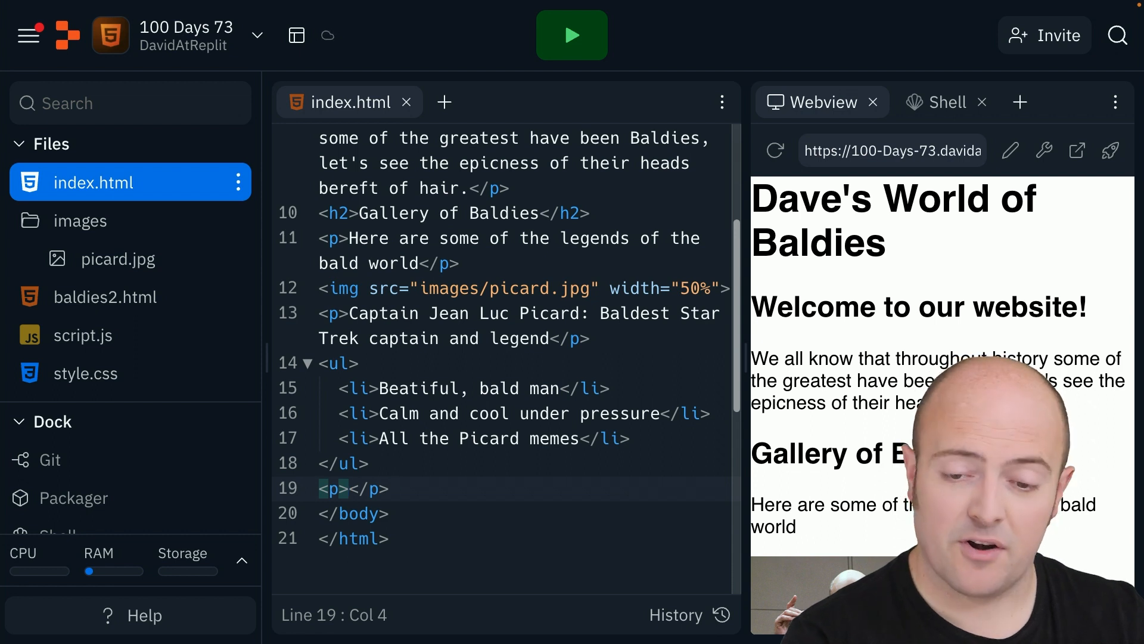
type("Go to page")
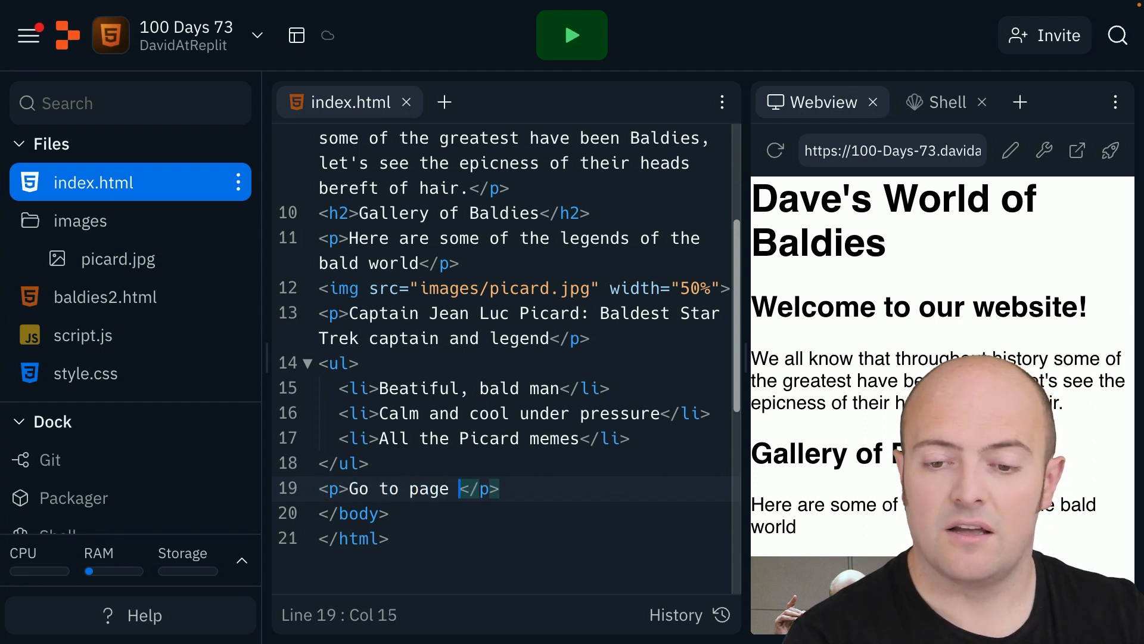
type("2")
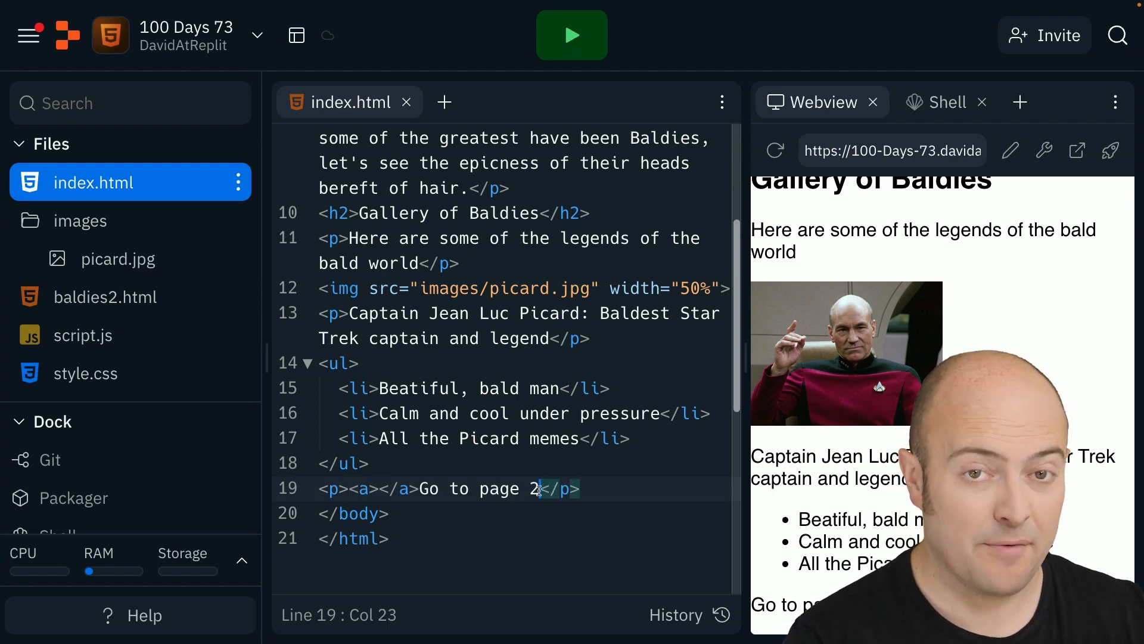
type("</a></")
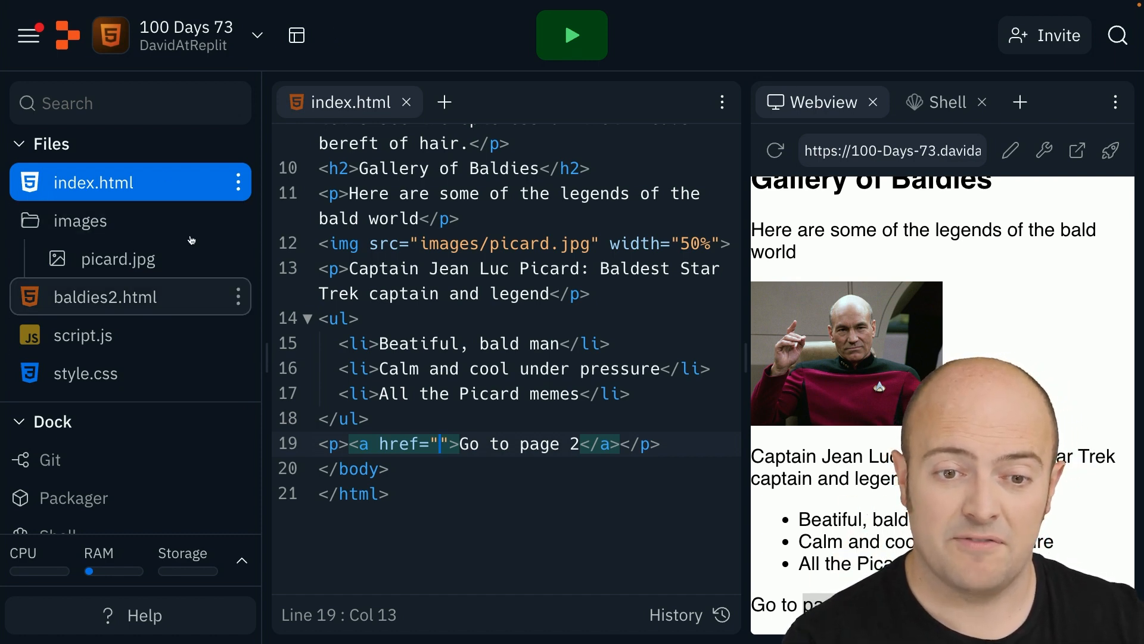
type("baldies2.")
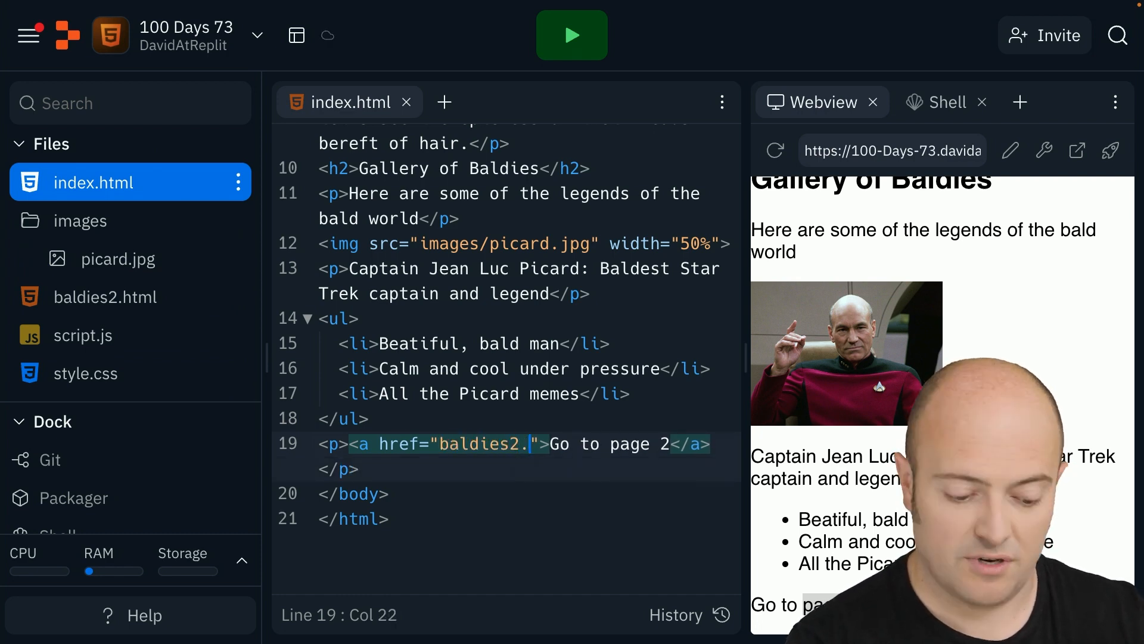
type("html")
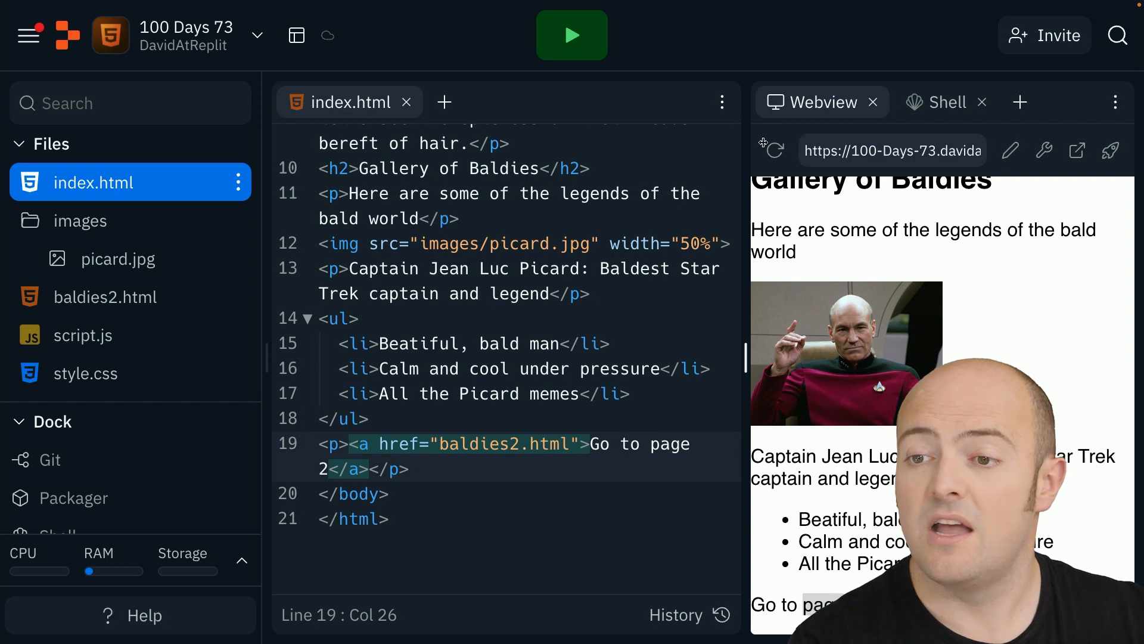
Reload the preview and follow the Go to page 2 link to show Page 2.
left_click(772, 150)
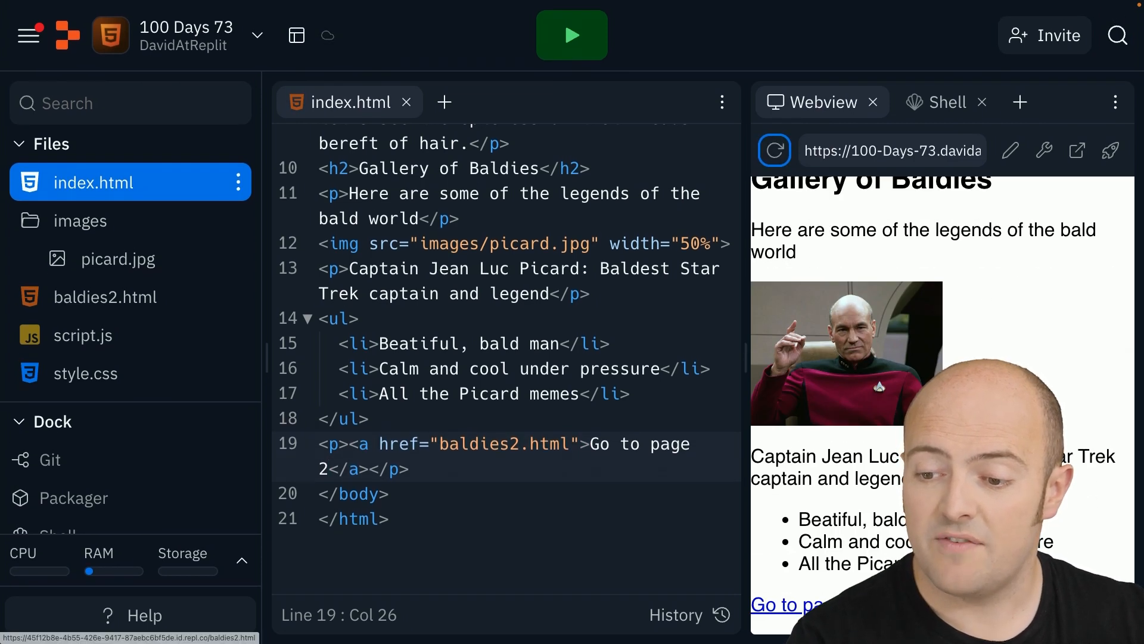
left_click(785, 604)
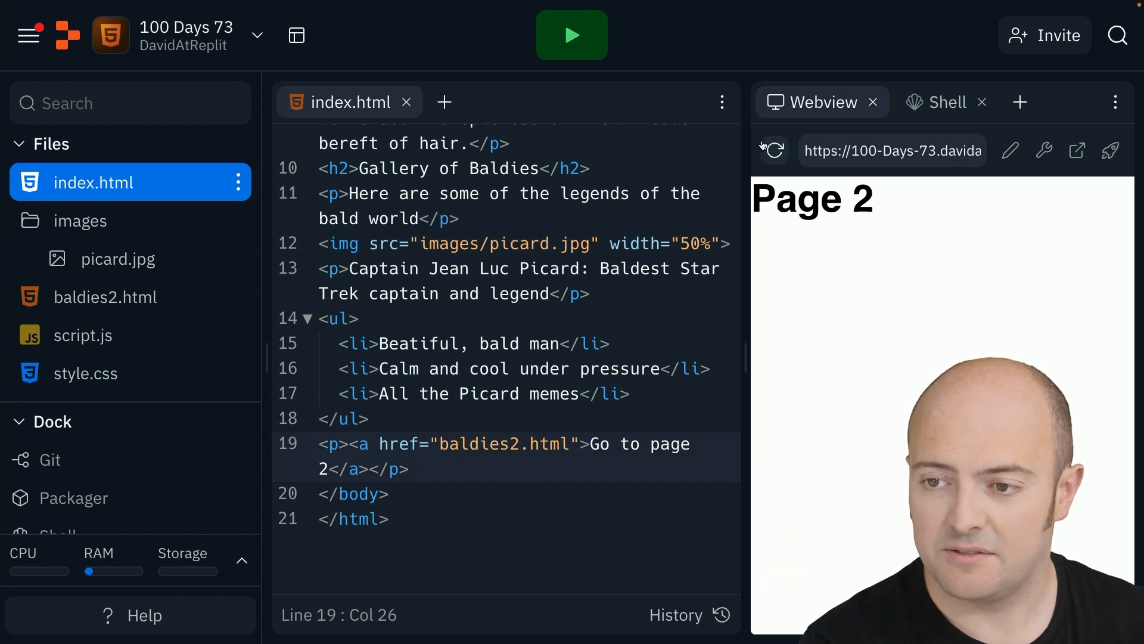
left_click(774, 151)
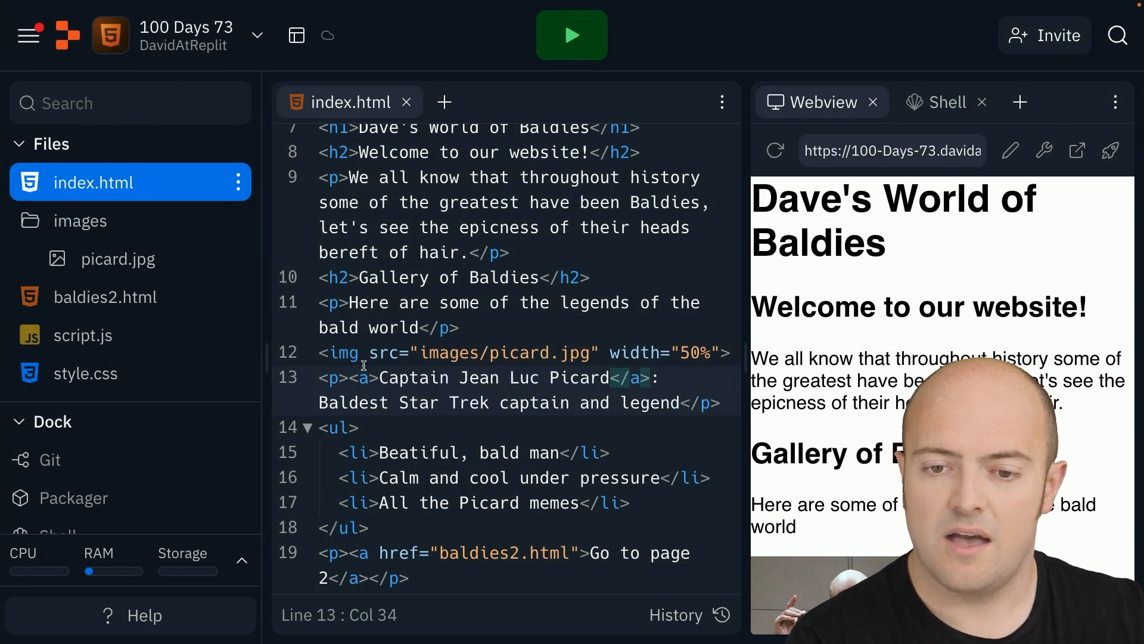
type("href=")
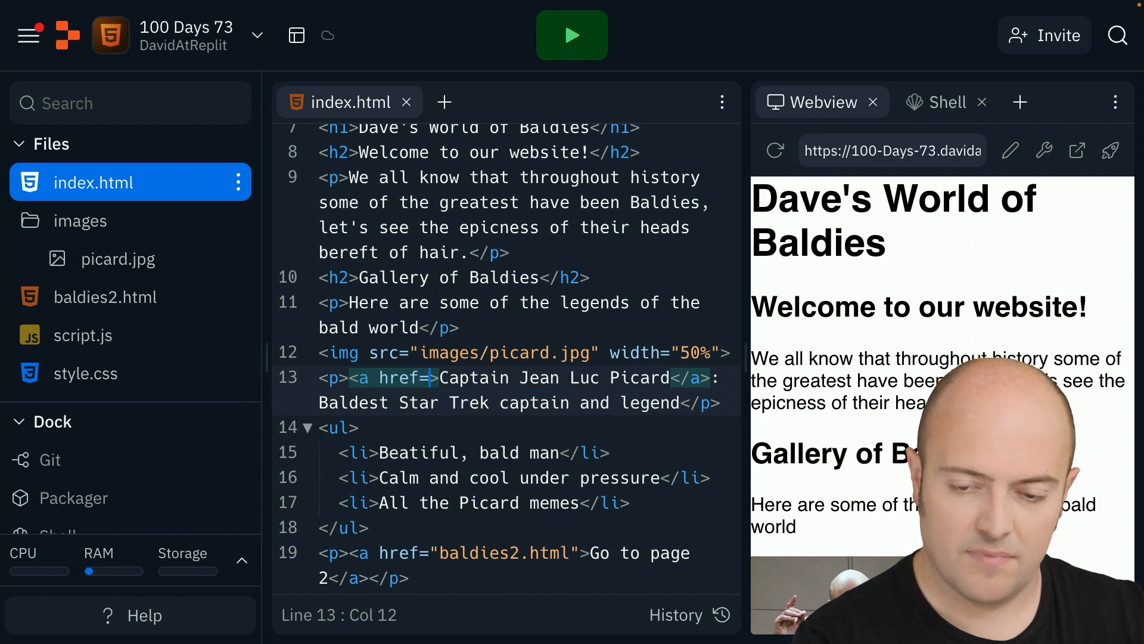
type("\"\"")
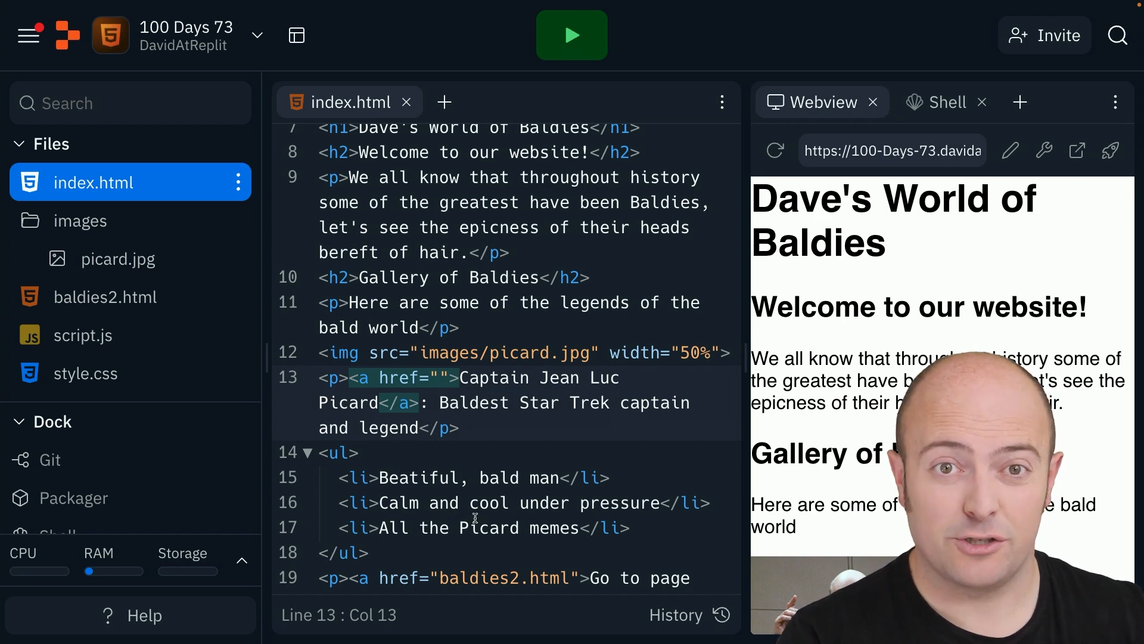
type("https://memory-alpha.fandom.com/wiki/Jean-Luc_Picard")
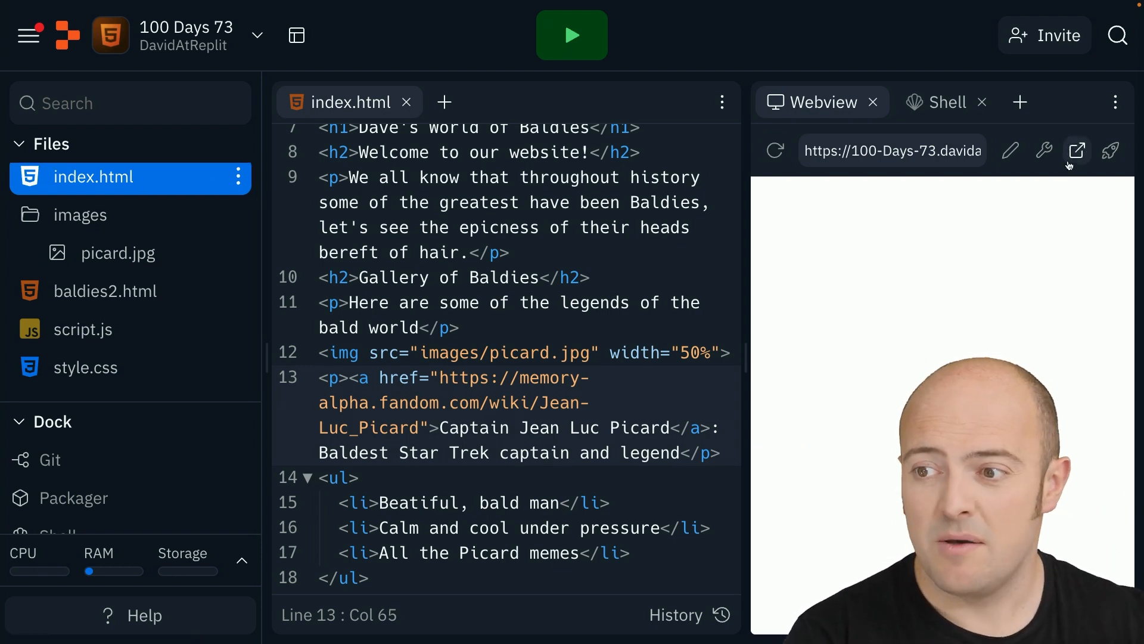
Open the finished page in its own browser tab and check the Picard caption link.
left_click(1076, 152)
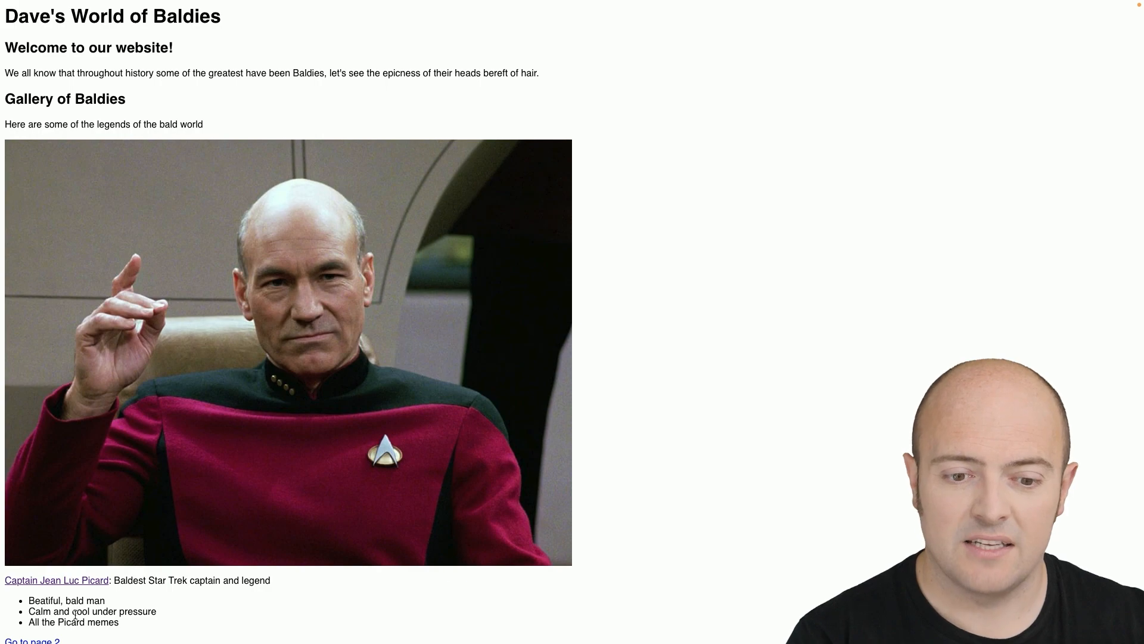
left_click(56, 579)
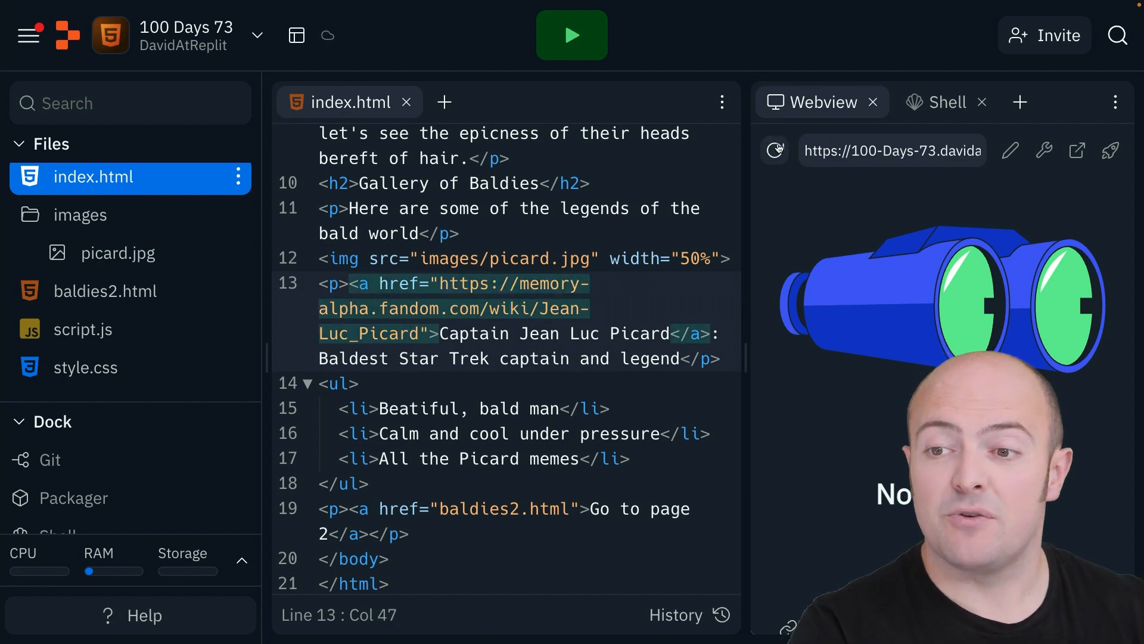
Reload the Webview so it shows the broken-image result of the trimmed src path.
left_click(774, 150)
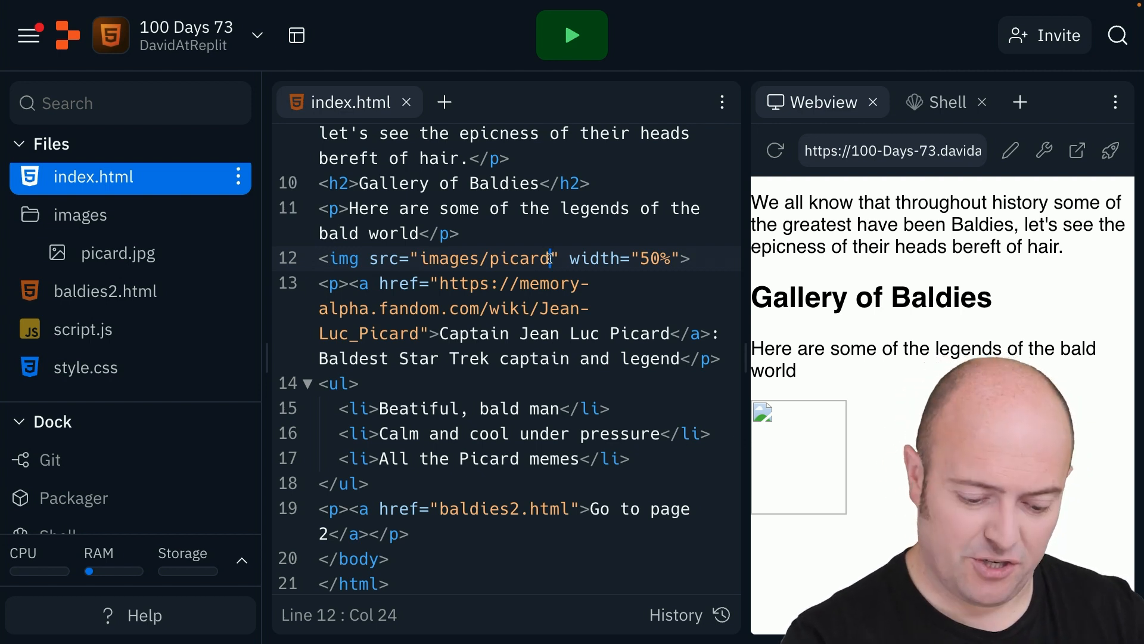
type(".jpg")
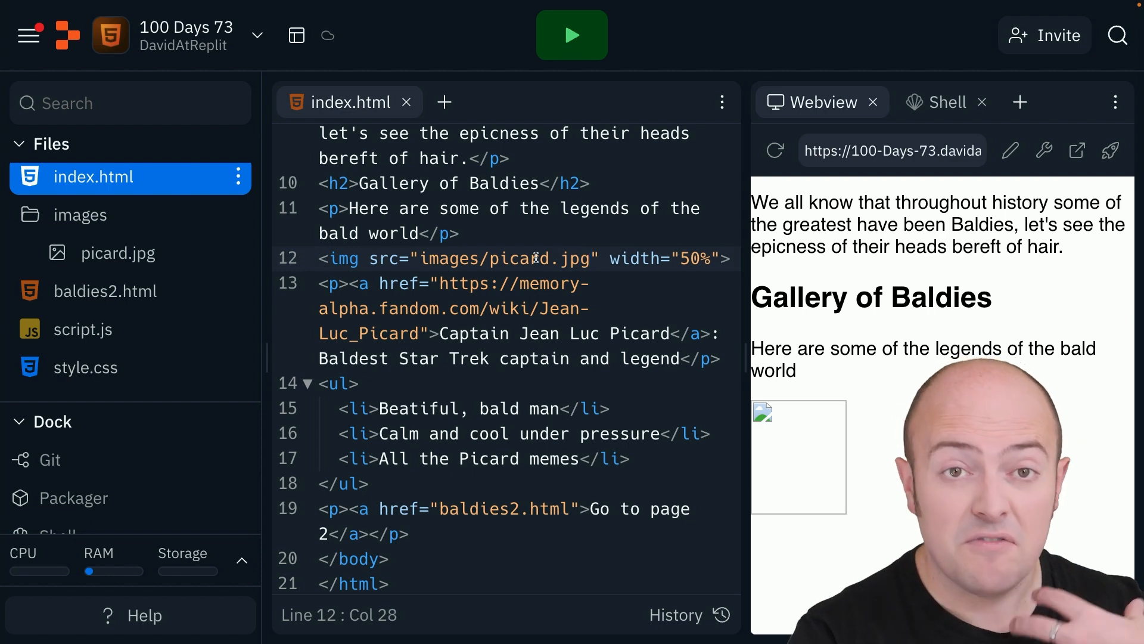
left_click(775, 150)
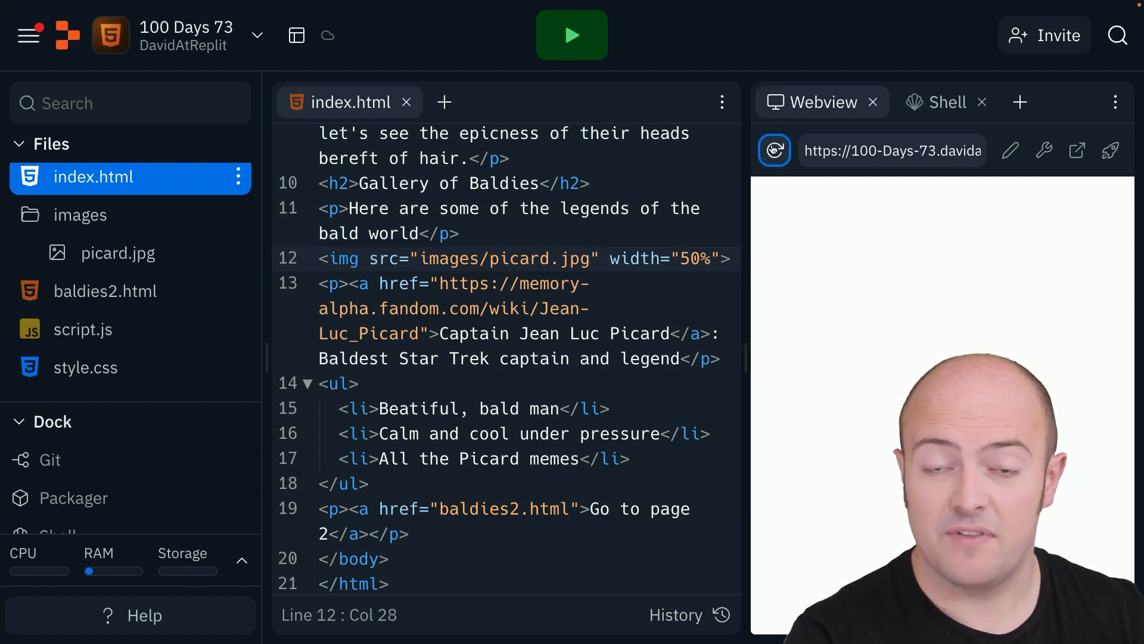
left_click(774, 150)
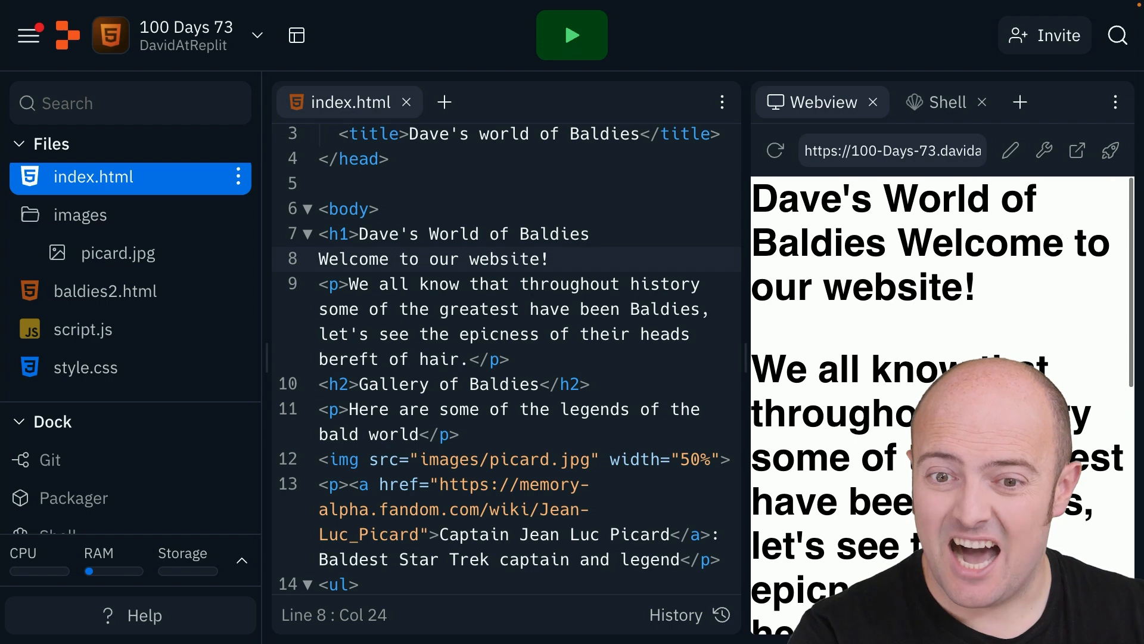
Restore the </h1> closing tag and reload the webview so only the title renders as a heading.
scroll("down", 3)
type("</h1>")
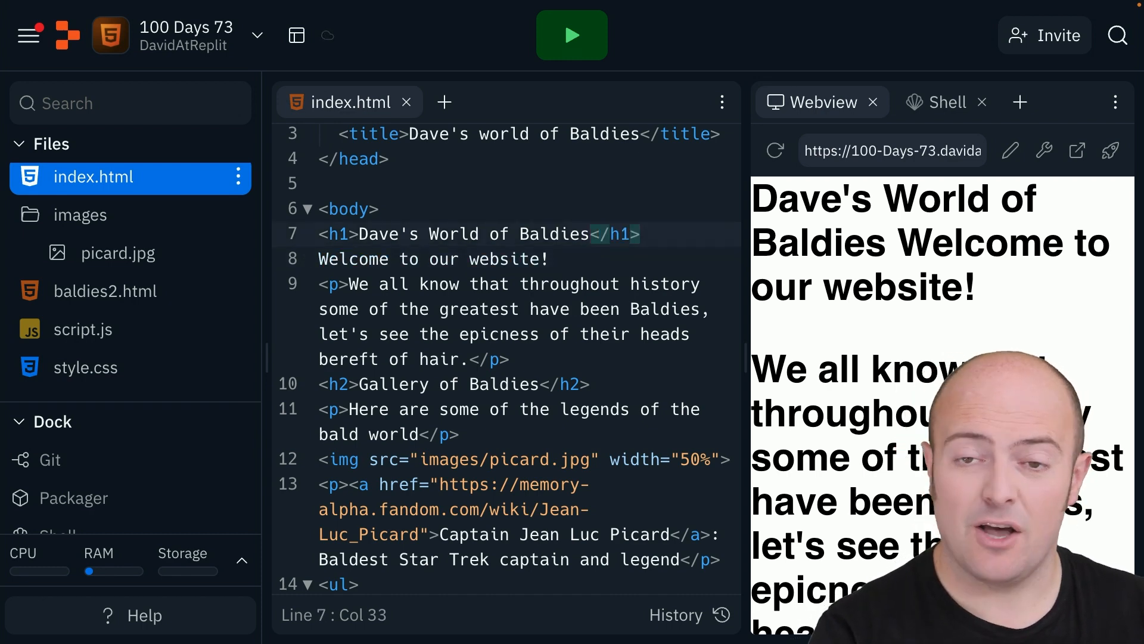
left_click(775, 150)
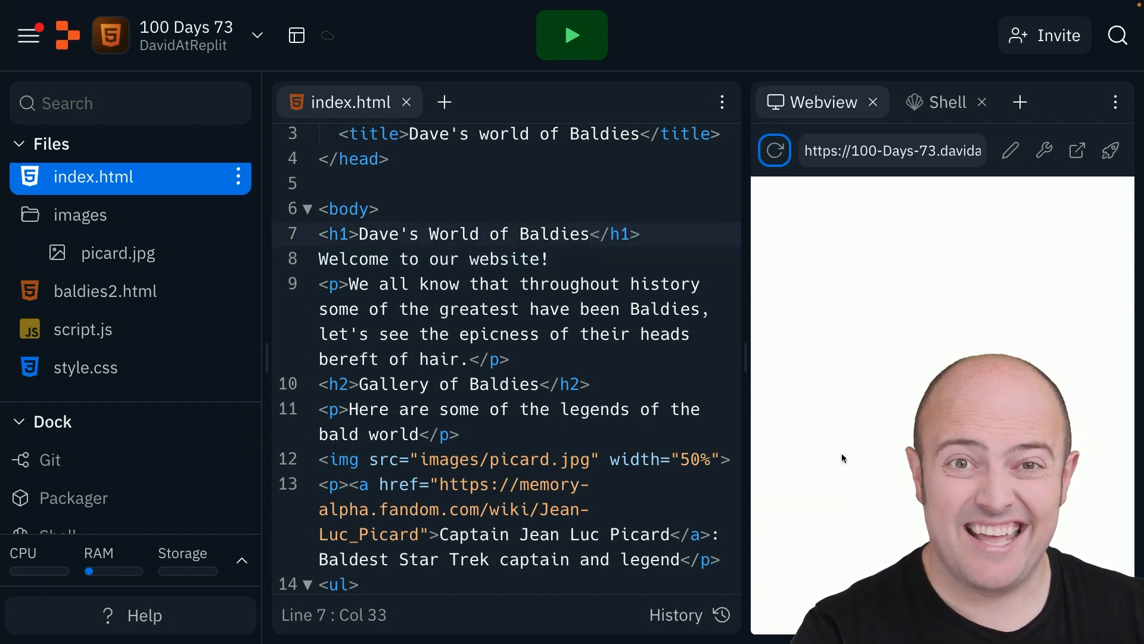